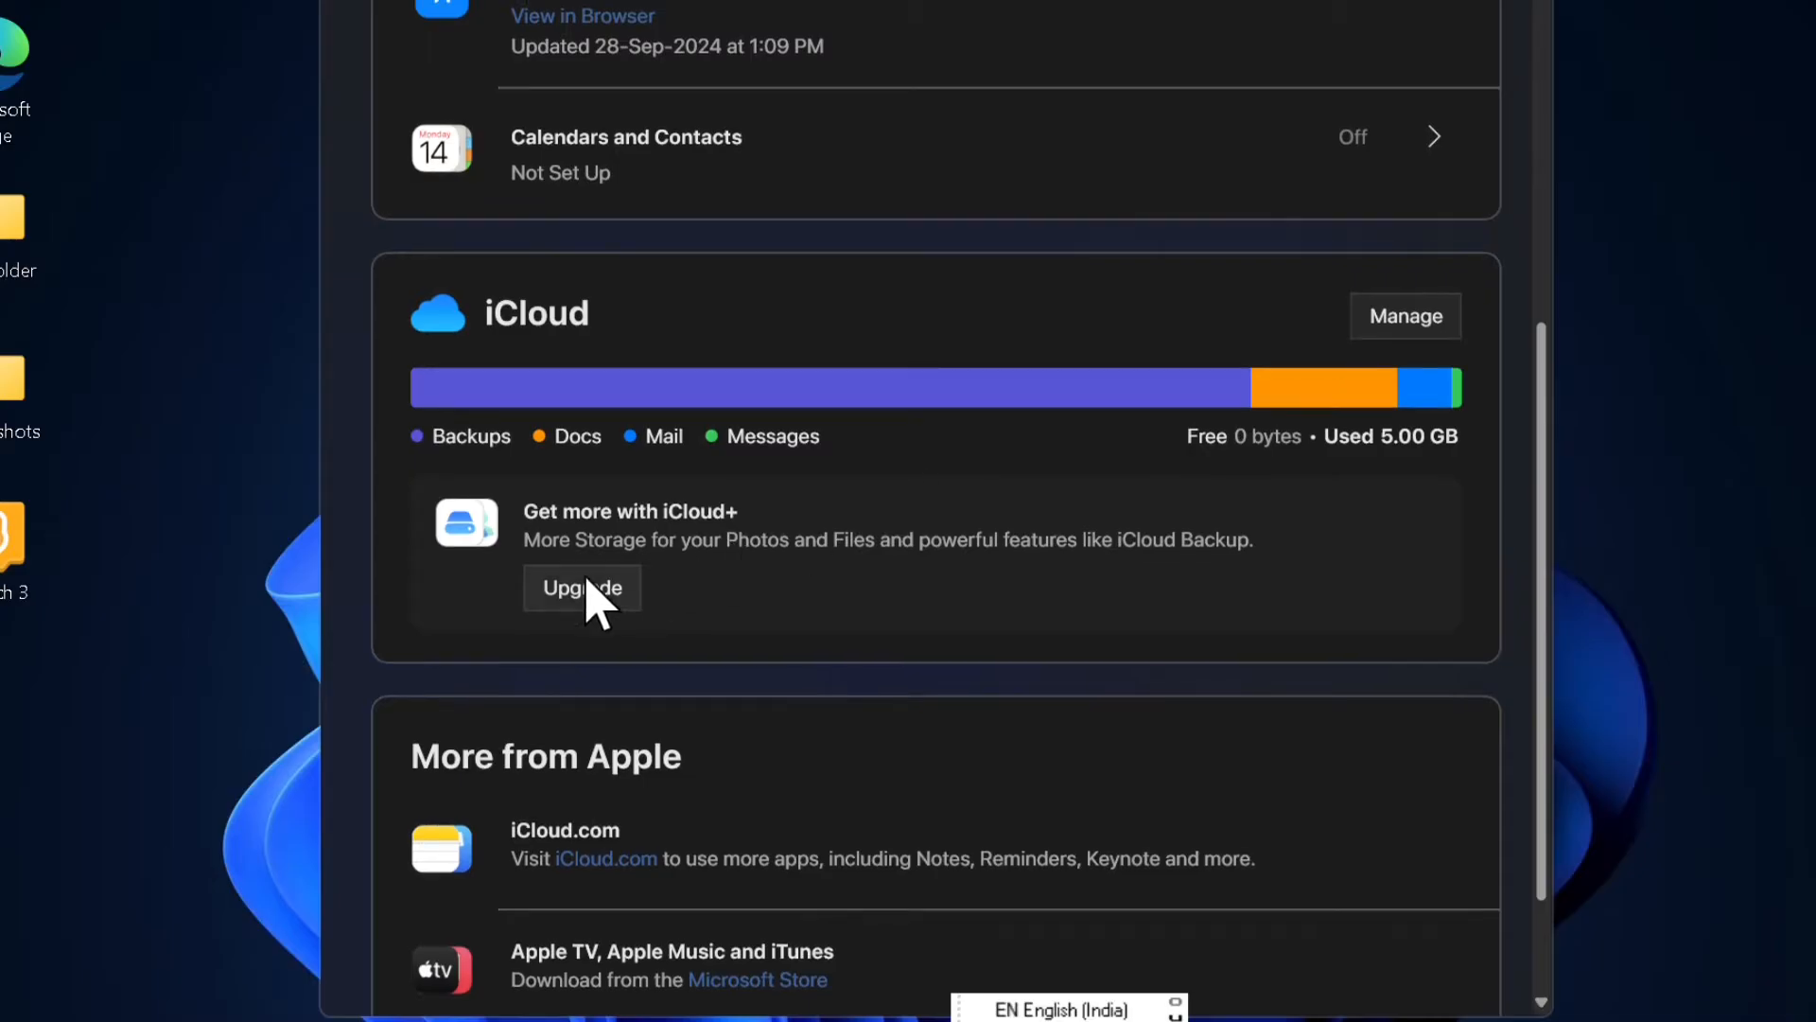
View the iCloud+ upgrade plans, from the free 5 GB plan up to 12 TB
click(582, 587)
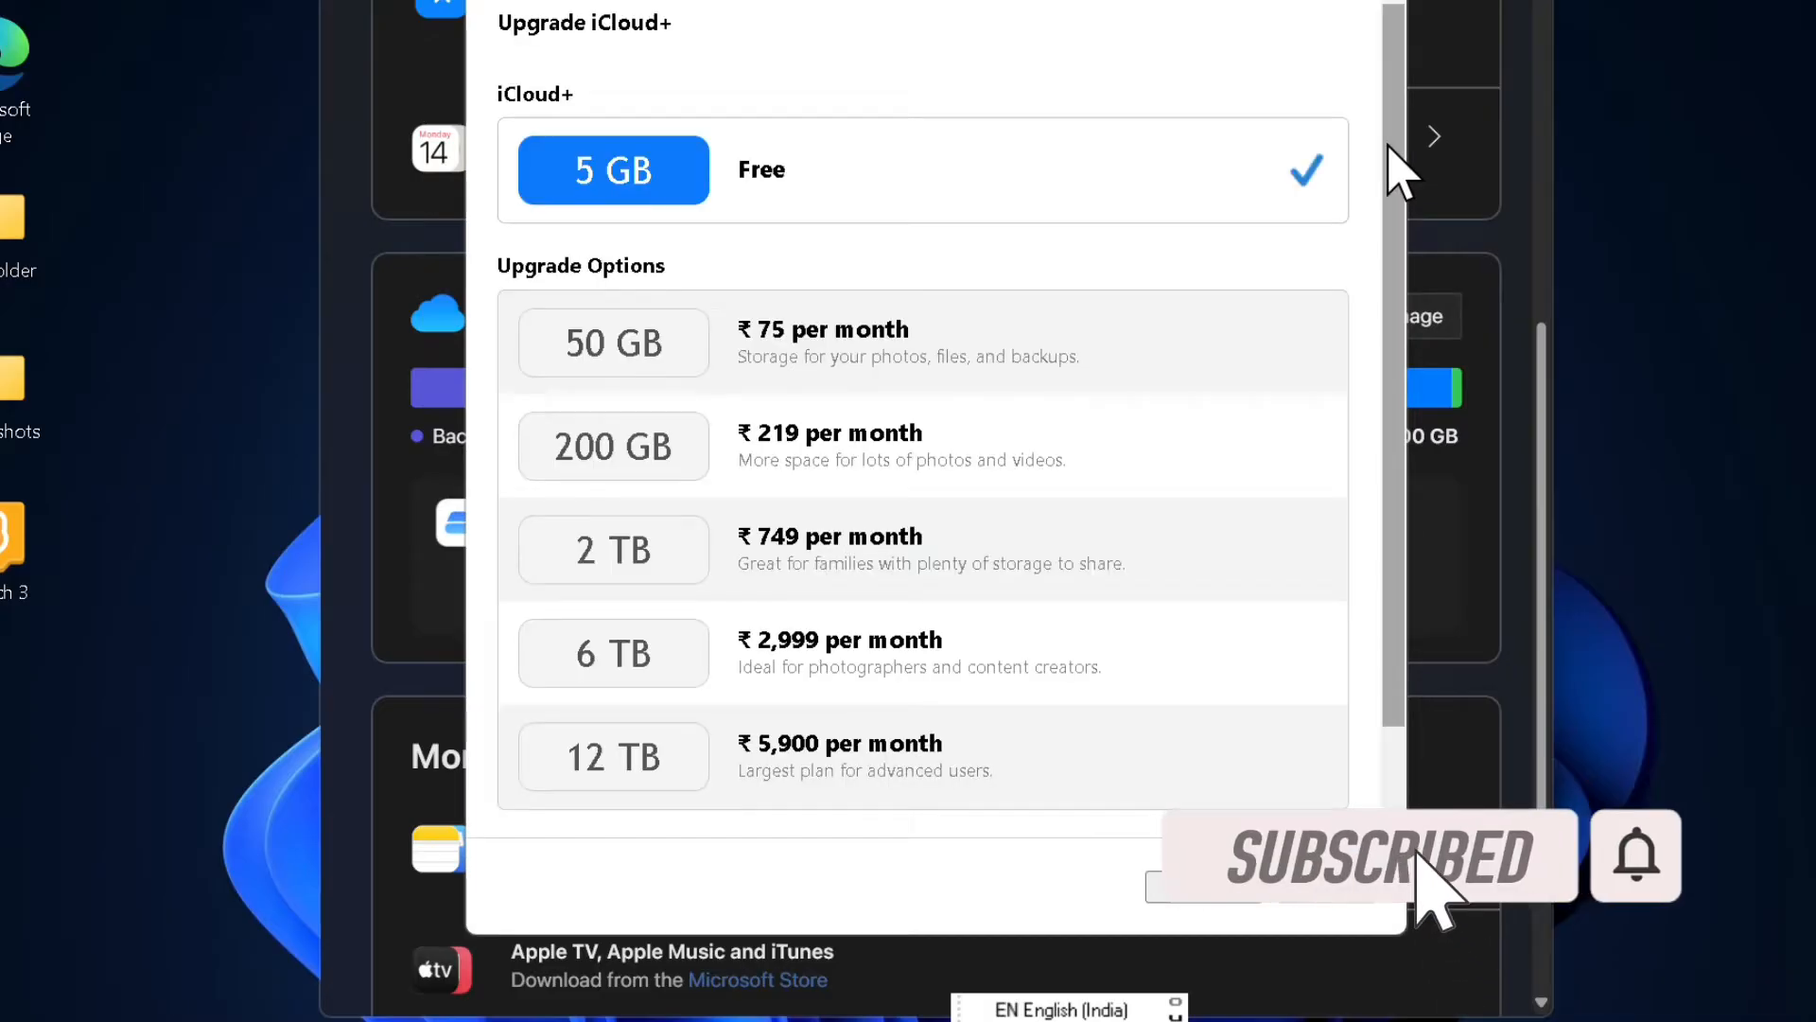
scroll(down, 3)
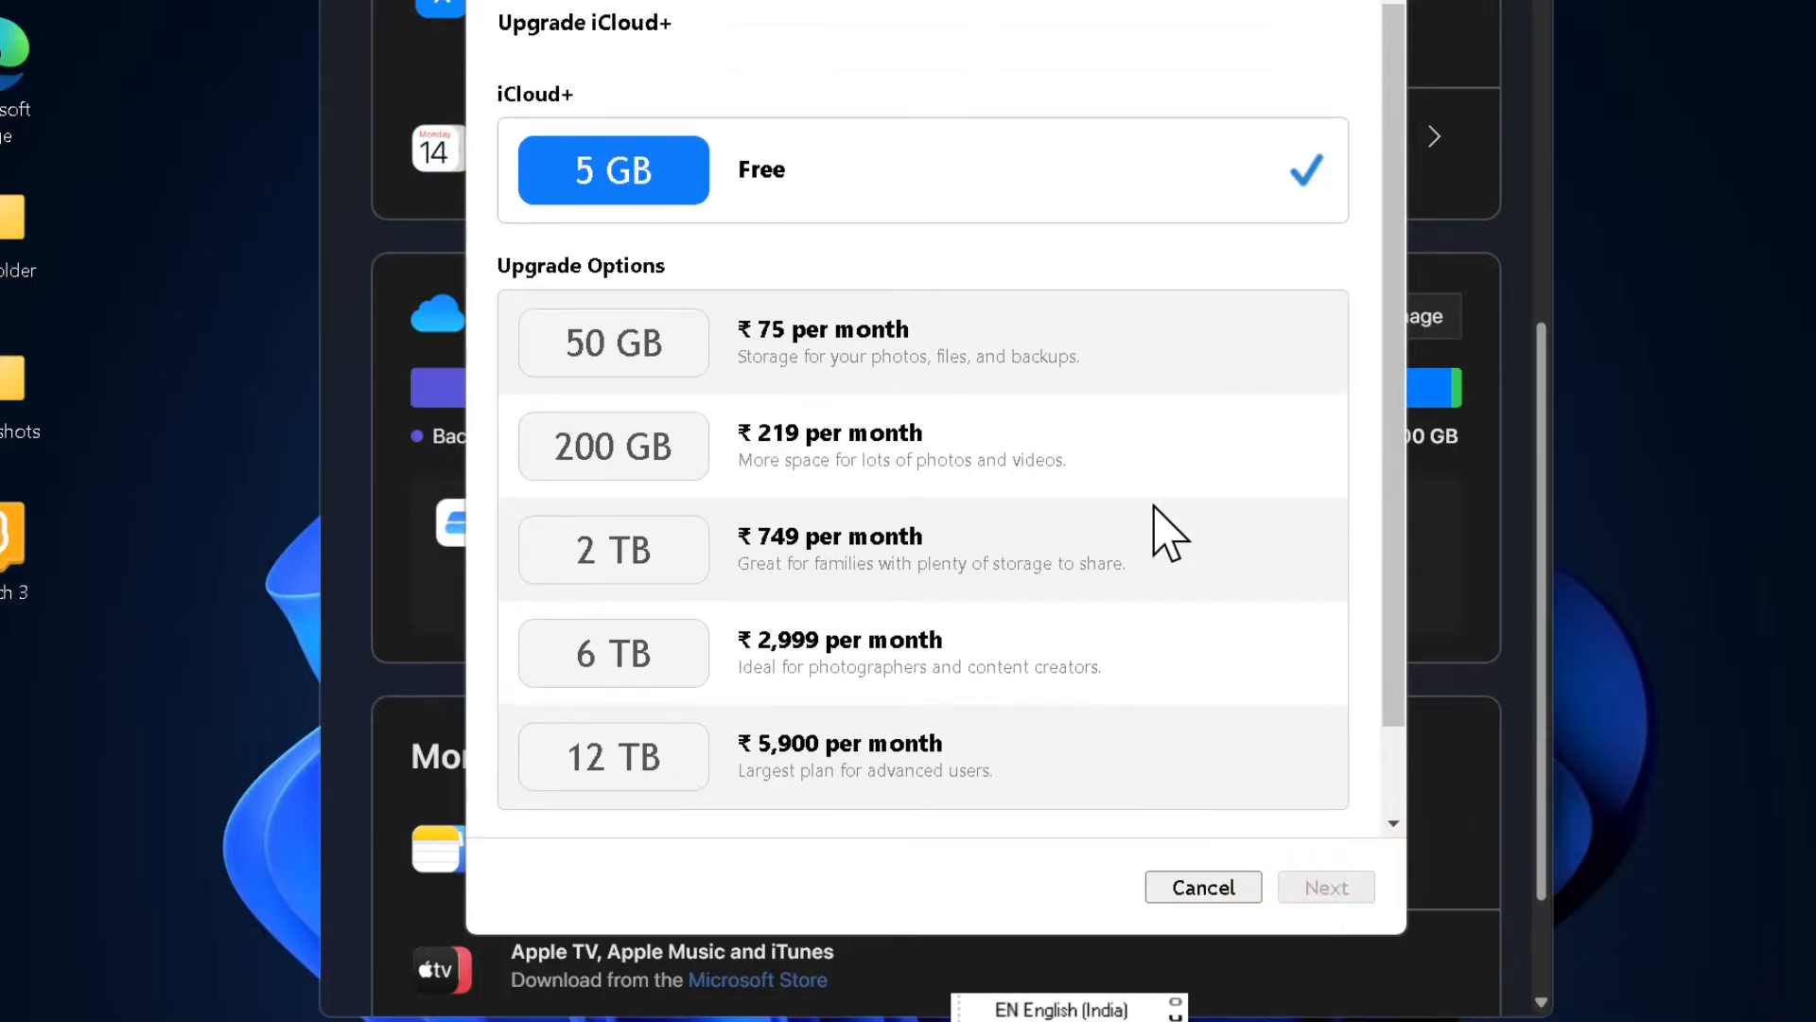
mouse_move(1205, 539)
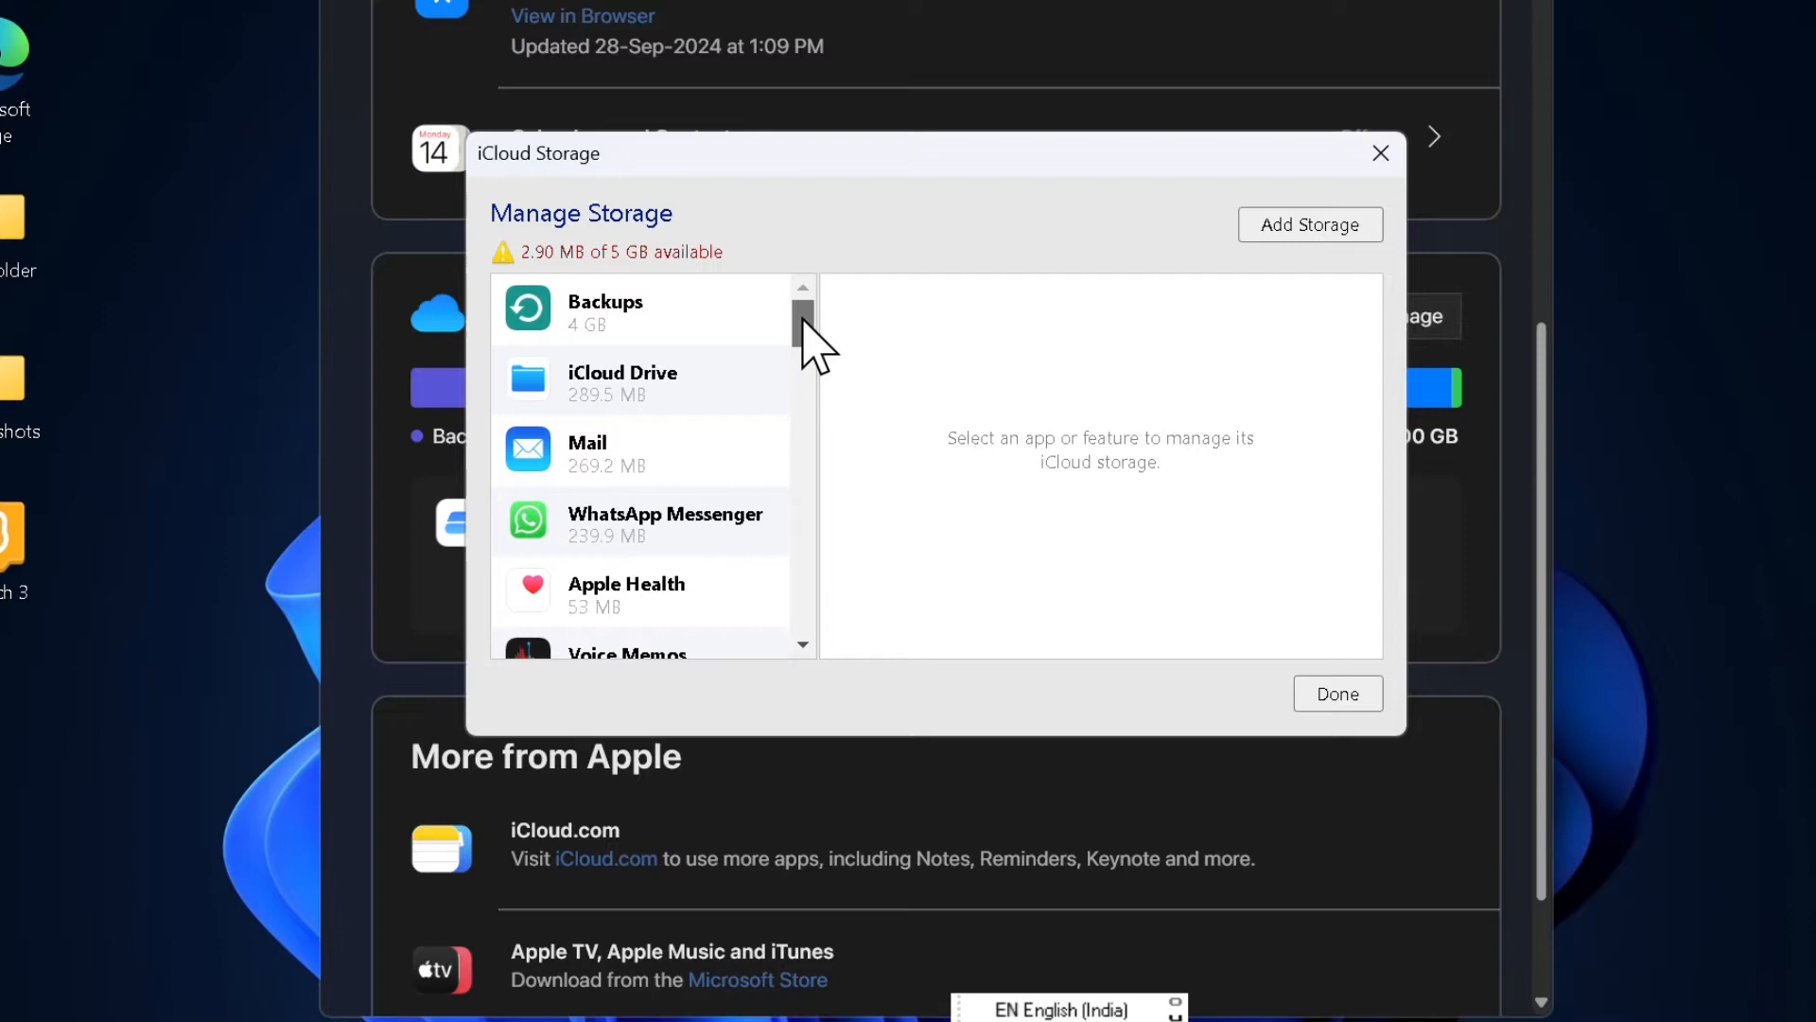
Get to the Apps page of Windows Settings from the Start menu
drag(805, 330, 805, 614)
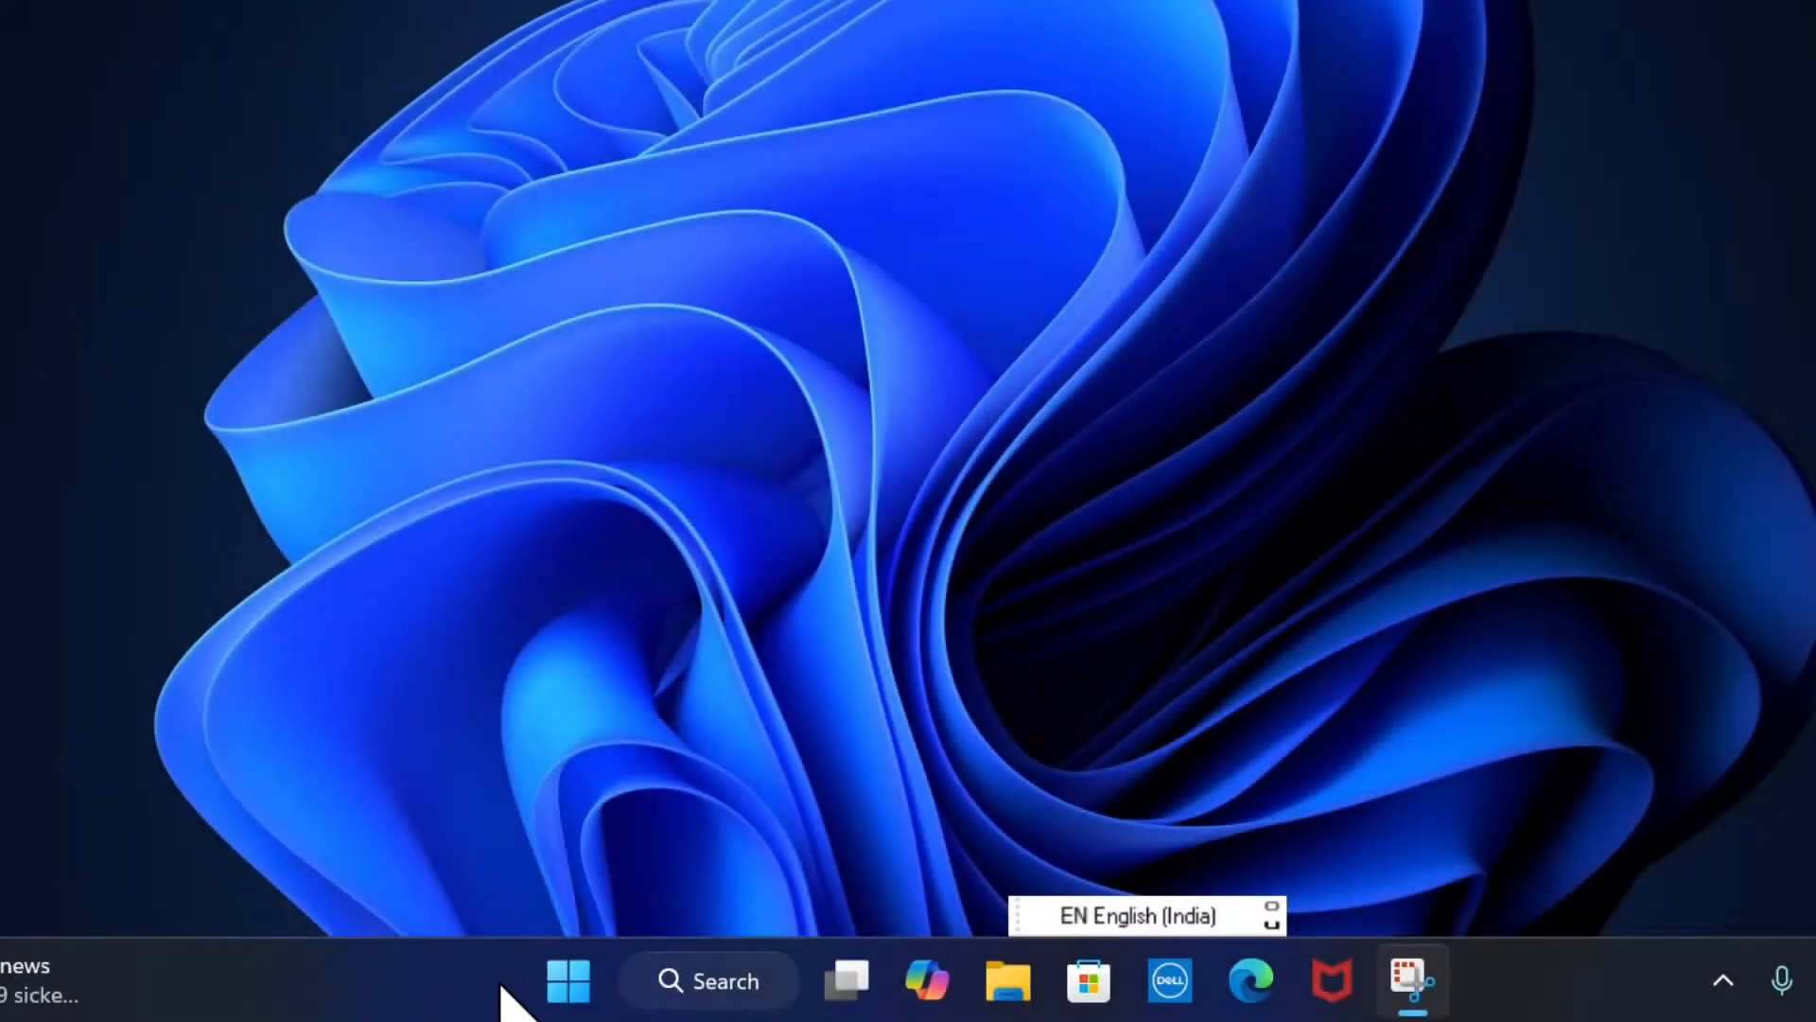
click(569, 980)
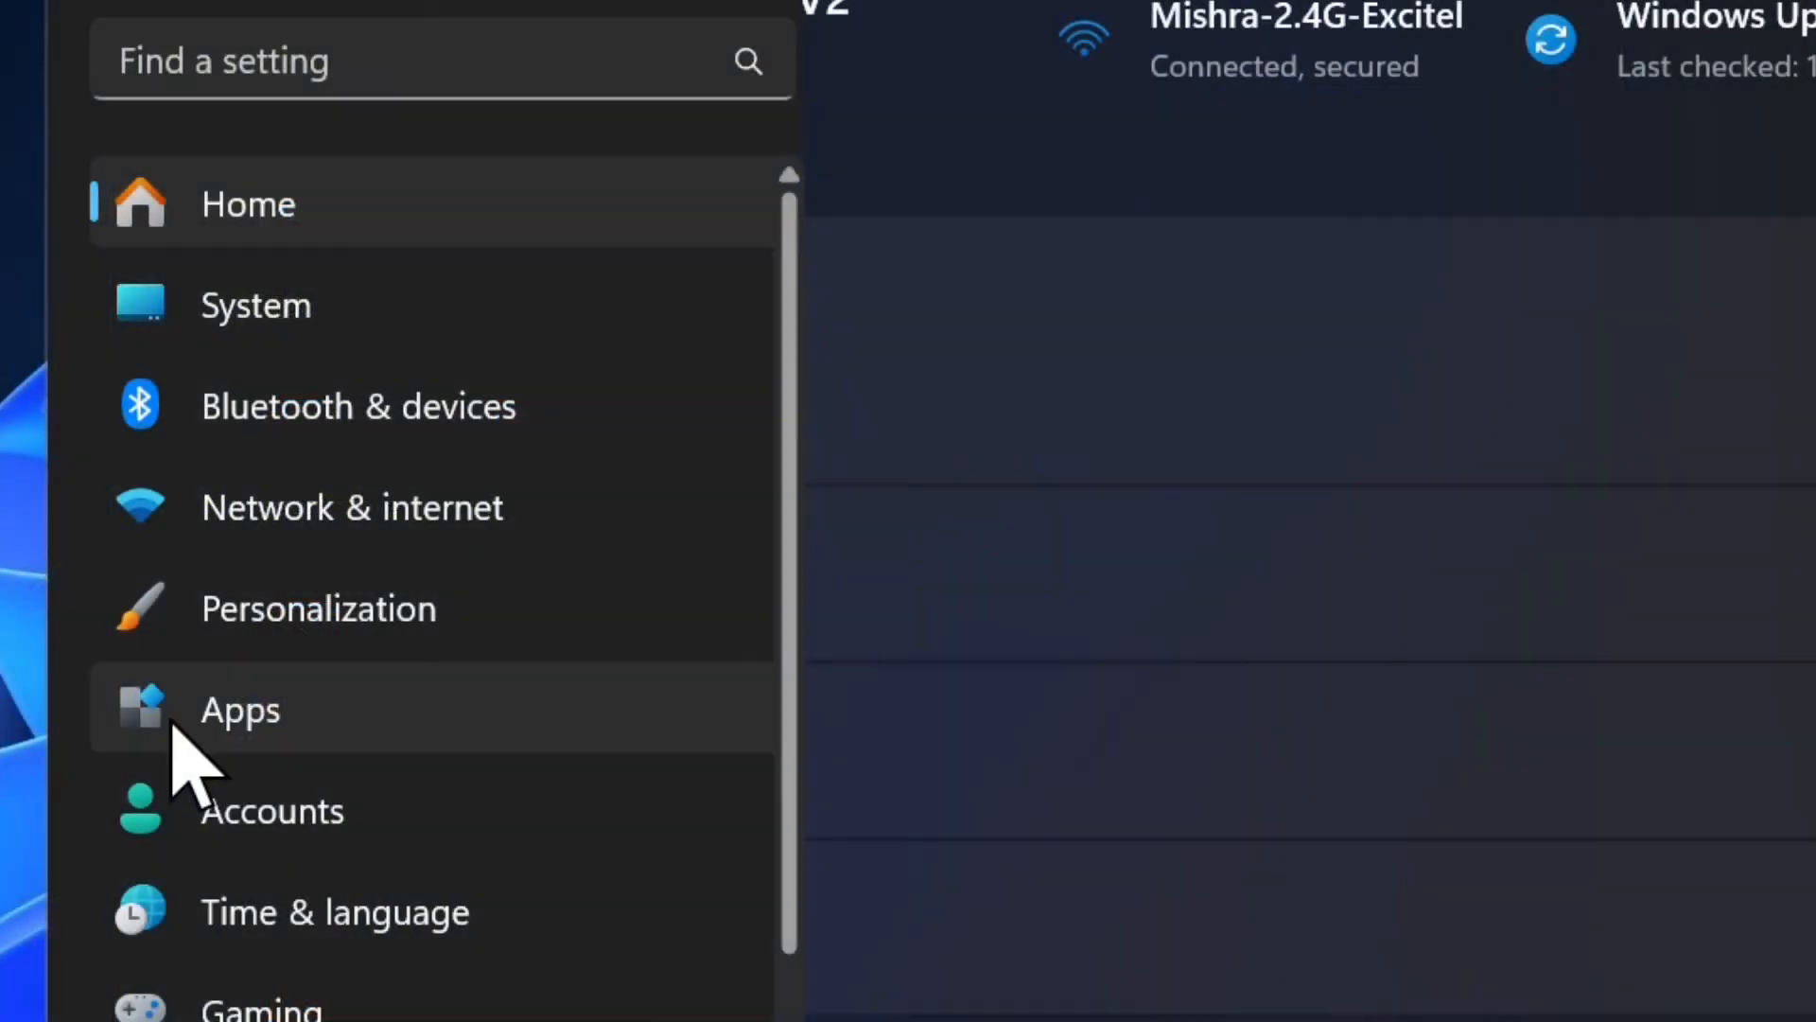
mouse_move(394, 753)
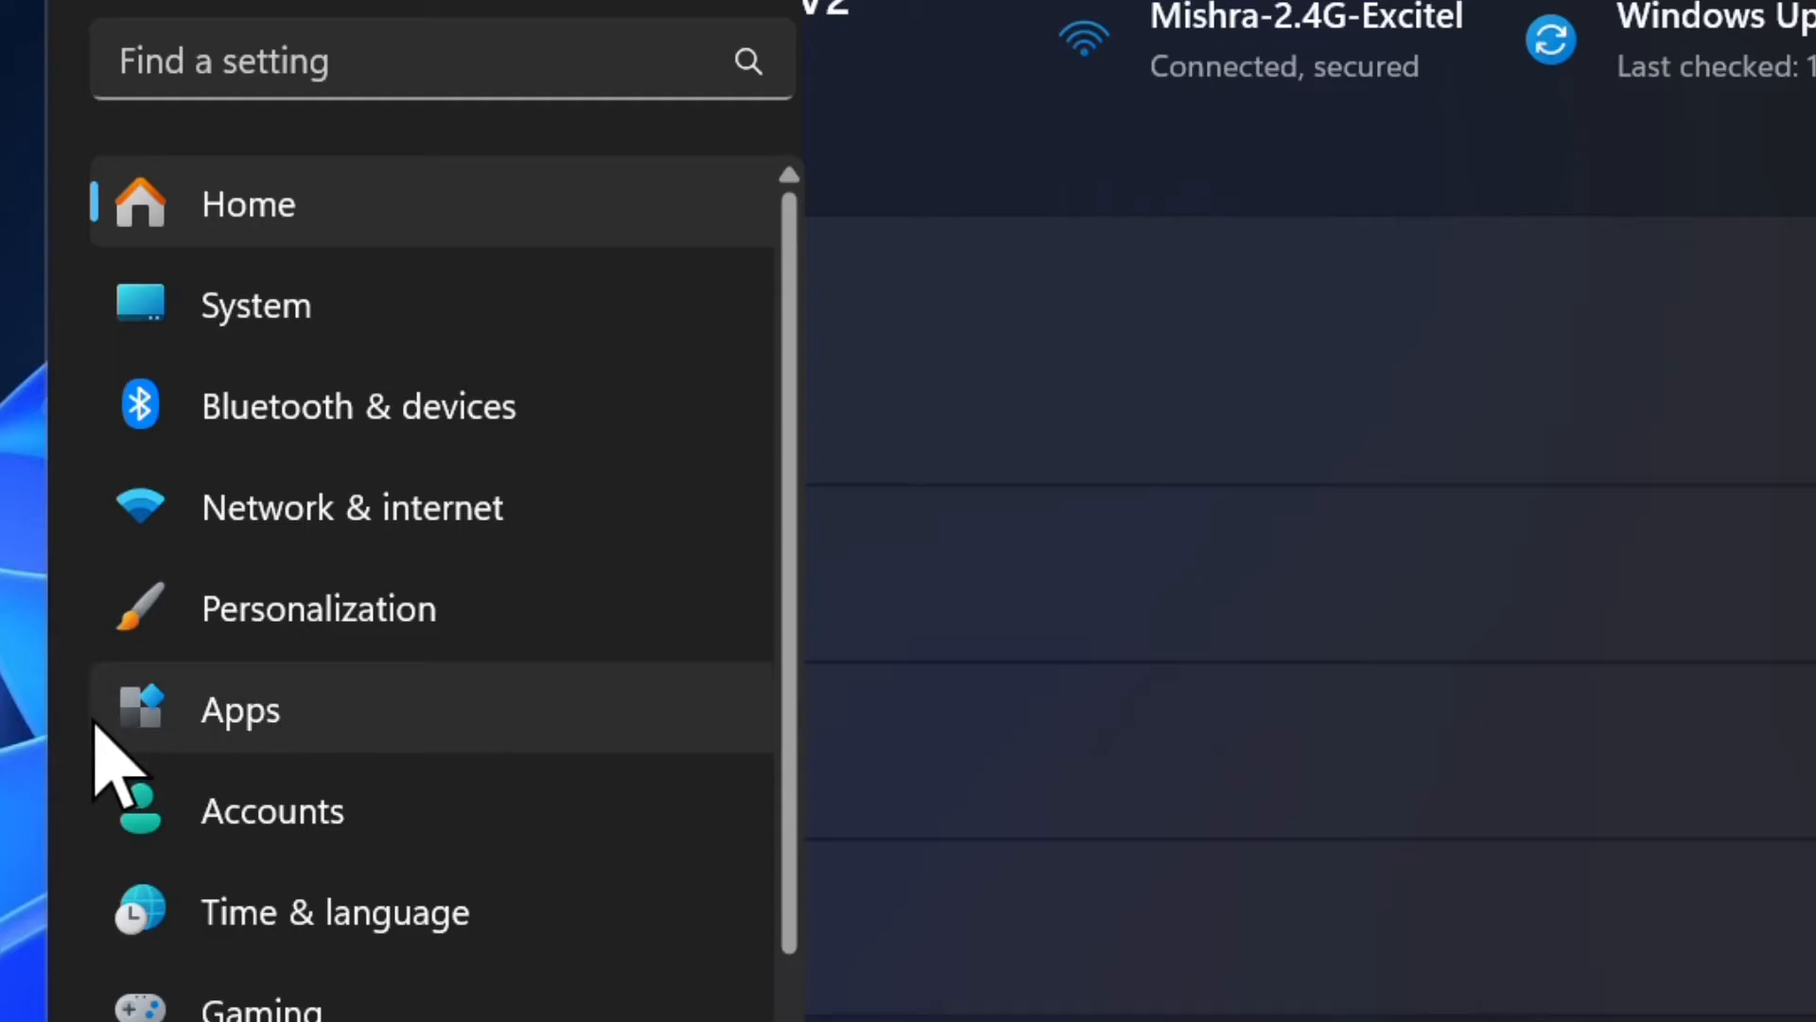
click(239, 709)
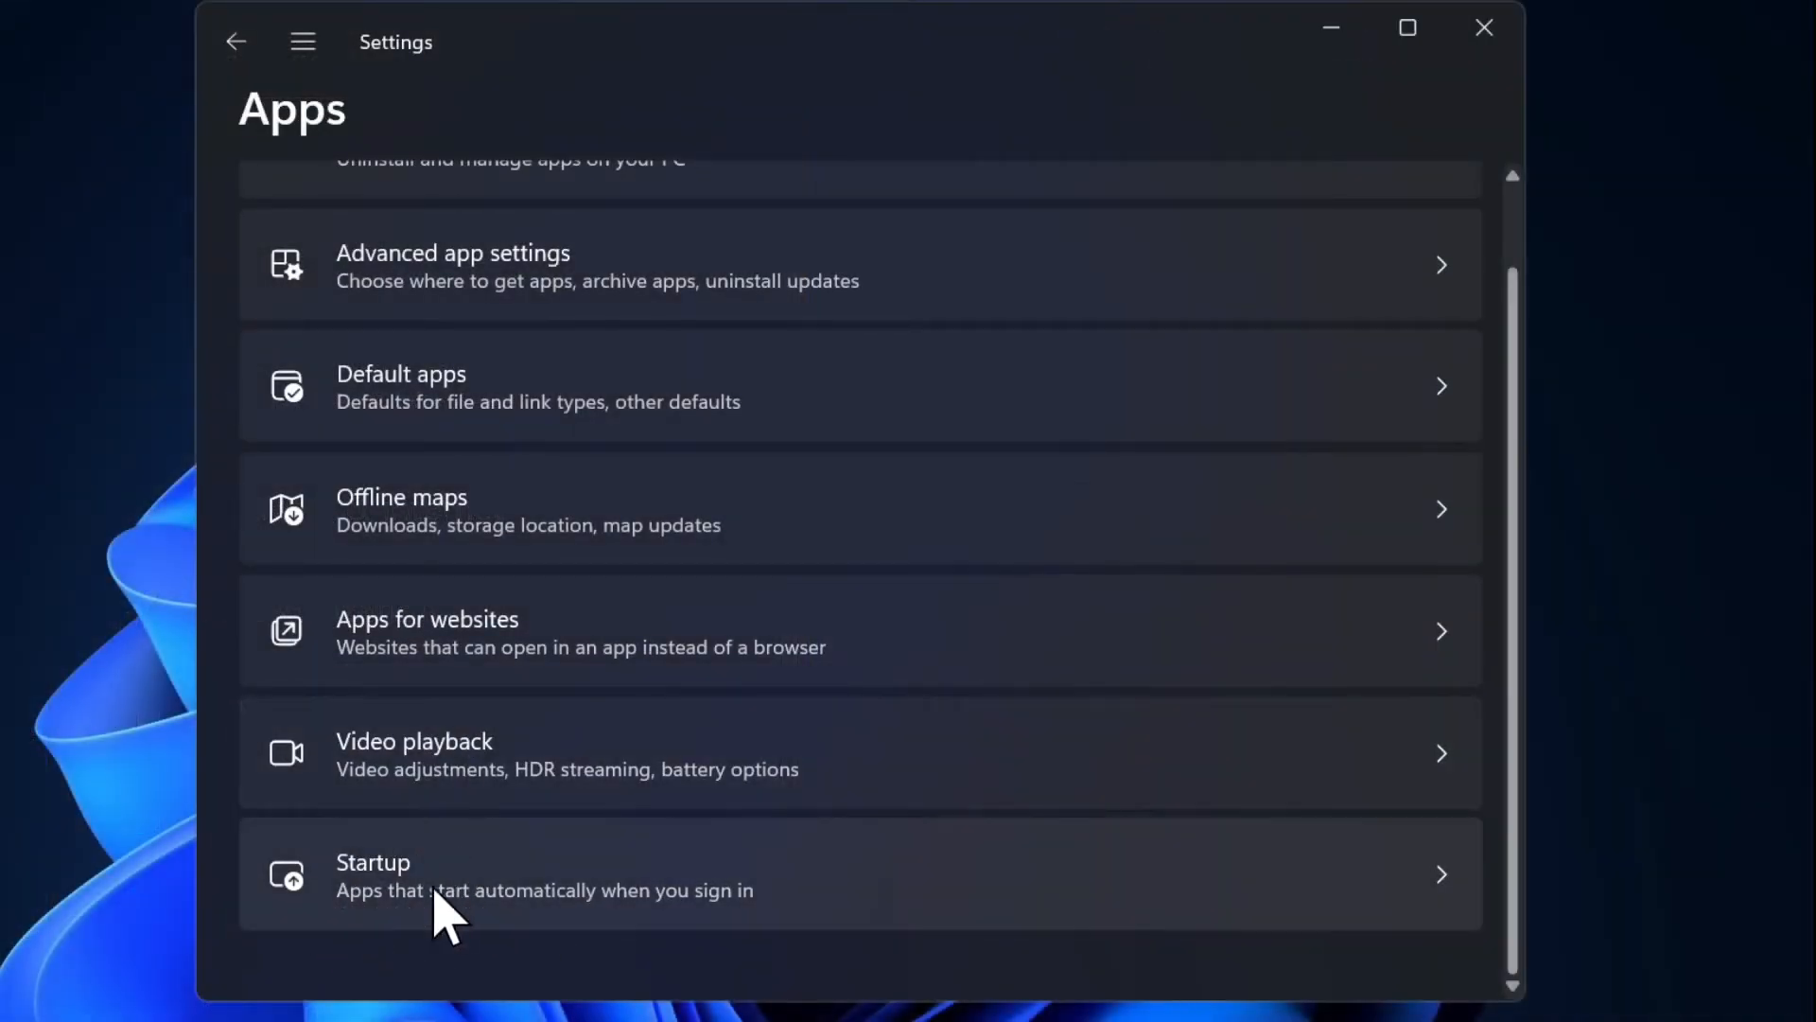
mouse_move(290, 915)
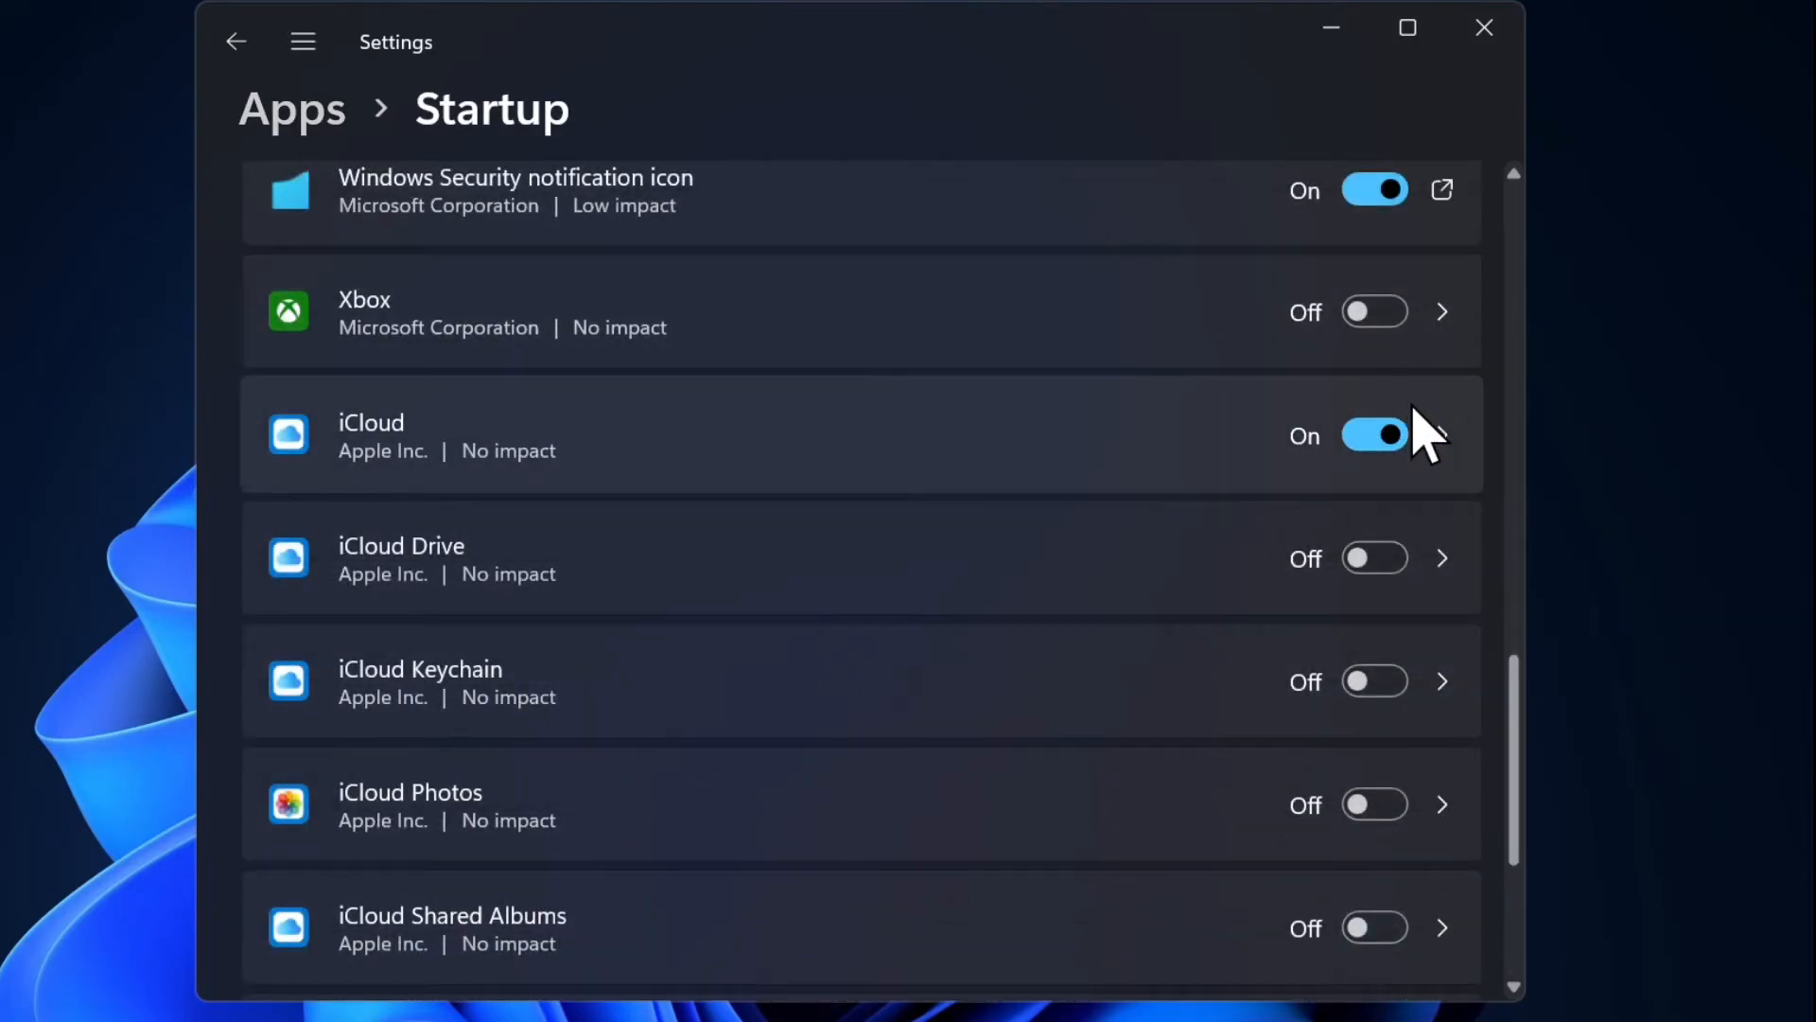
Switch iCloud off in the Startup apps list so it no longer starts at sign-in
click(1374, 435)
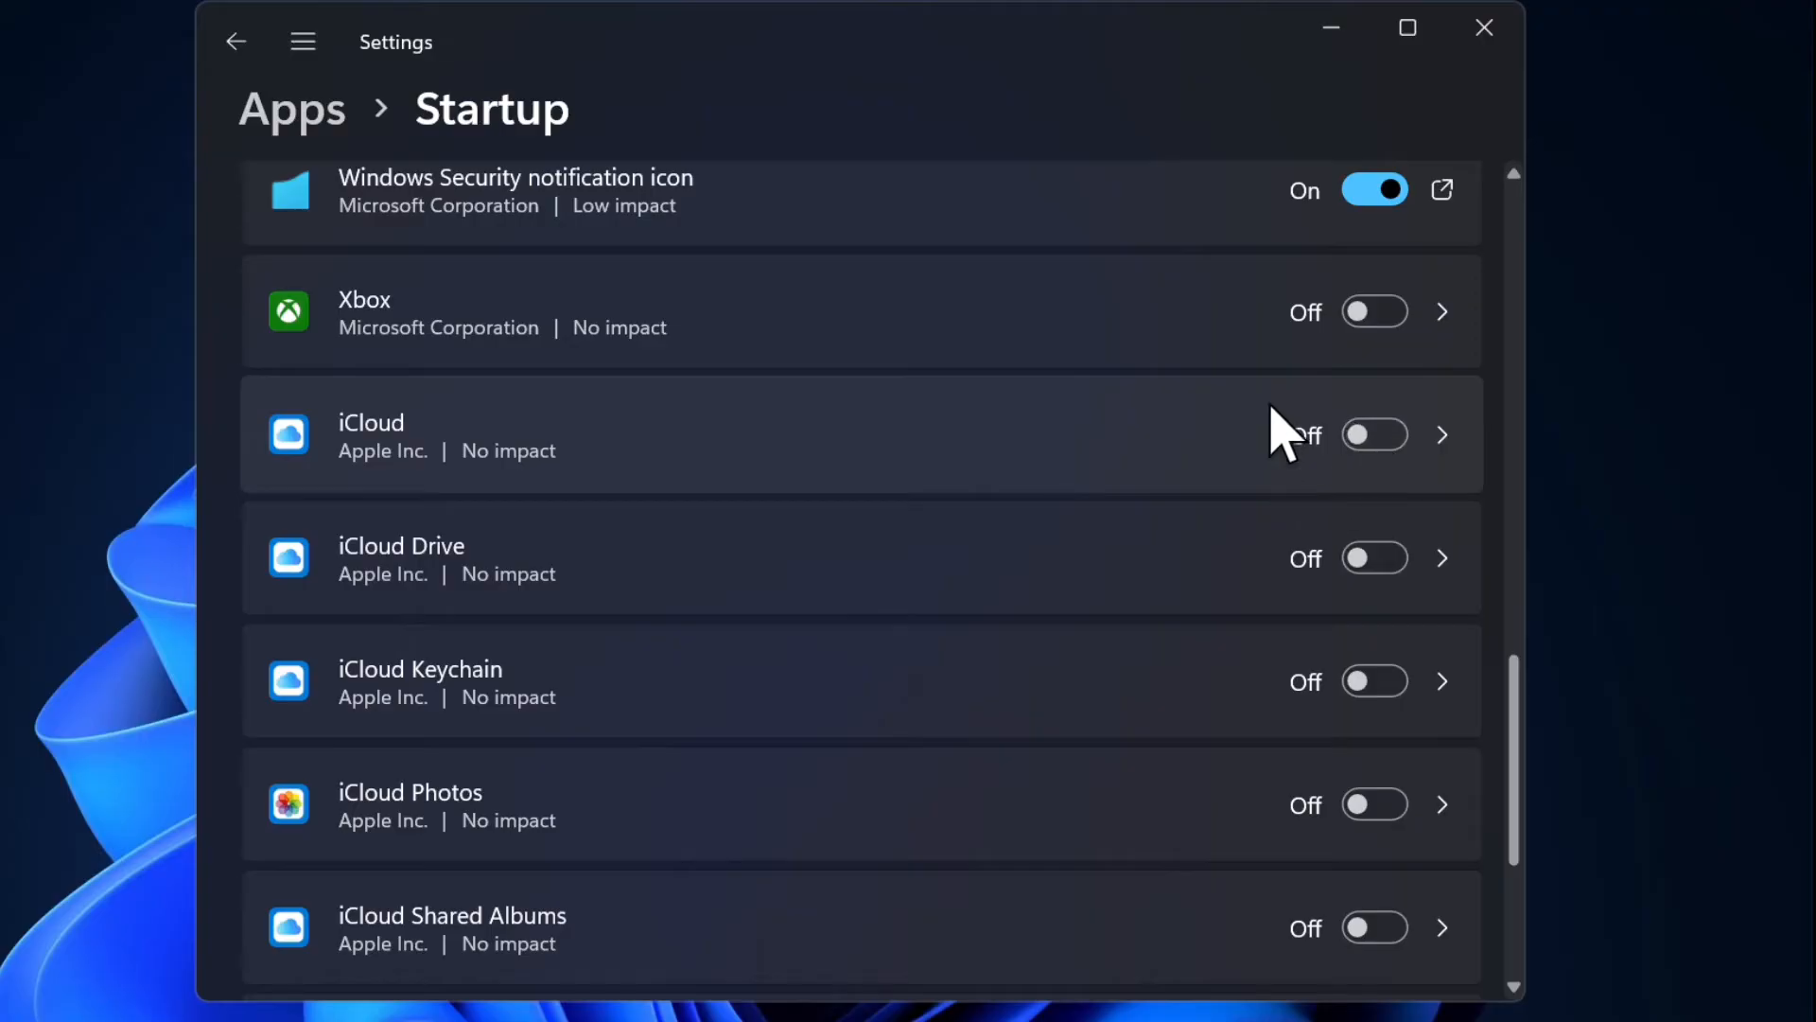
mouse_move(1331, 371)
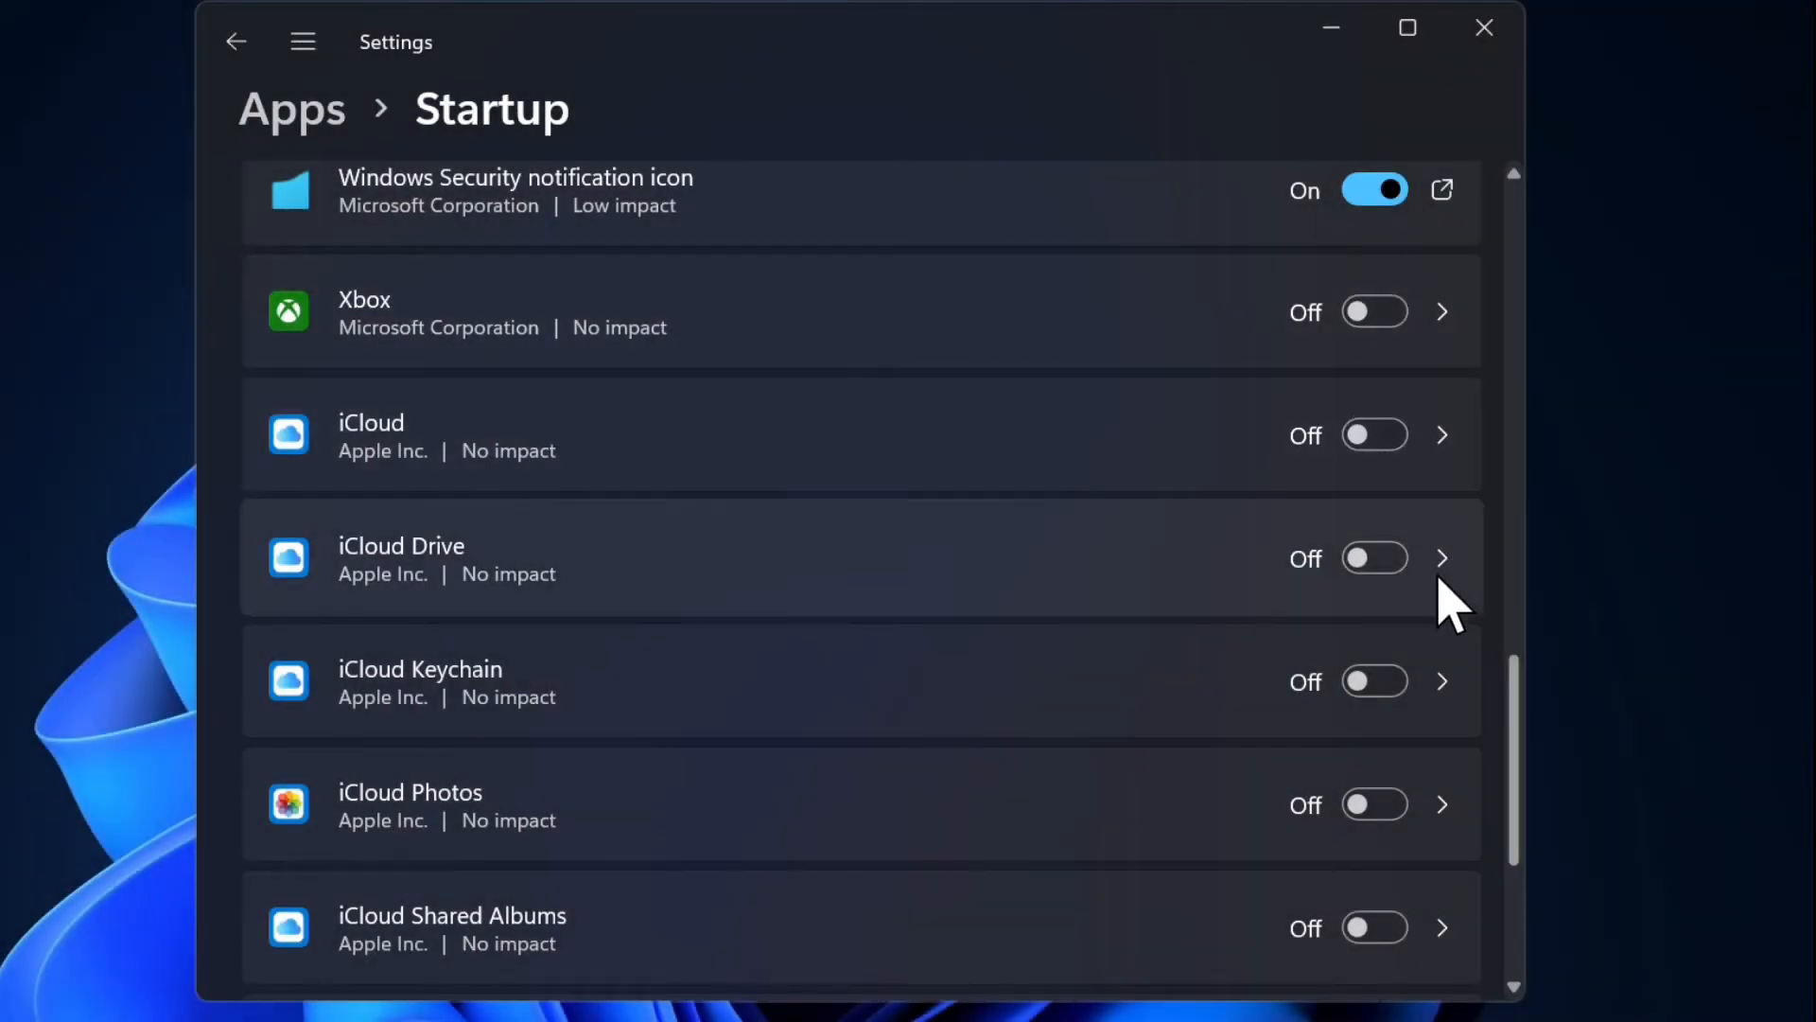
mouse_move(1425, 707)
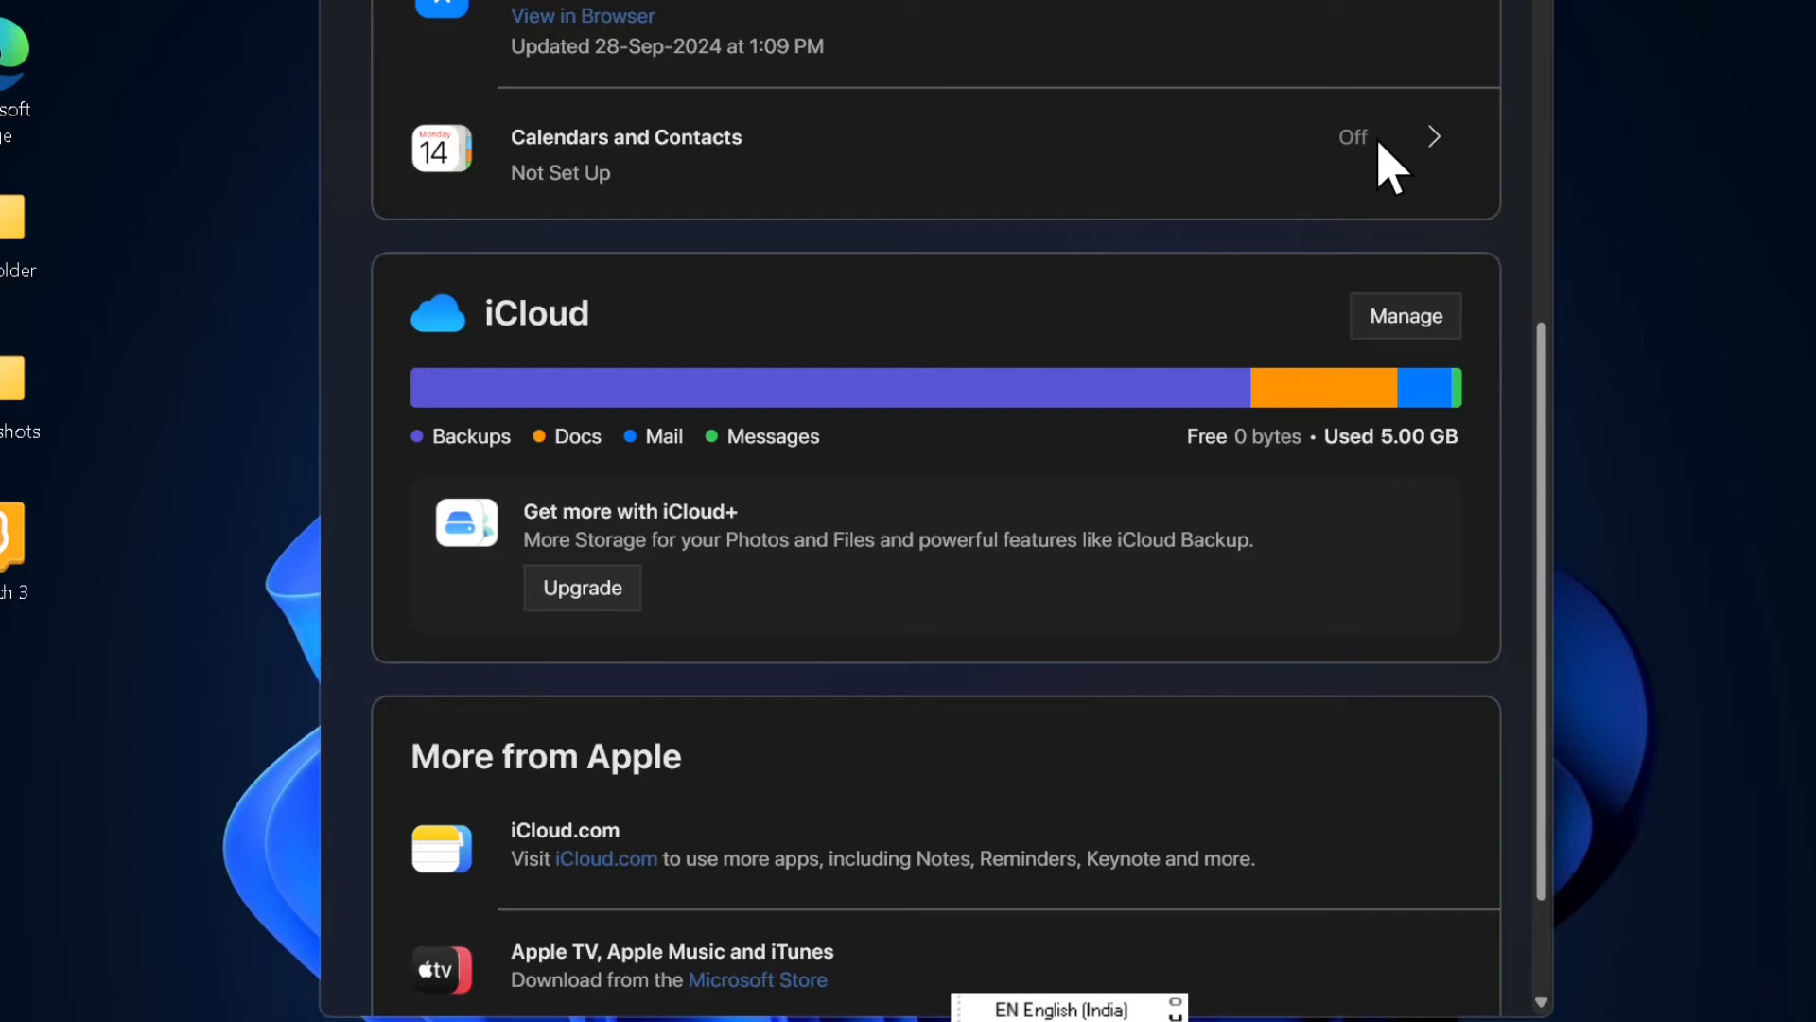
Confirm in Task Manager's Startup apps that the iCloud entry shows Disabled
scroll(down, 3)
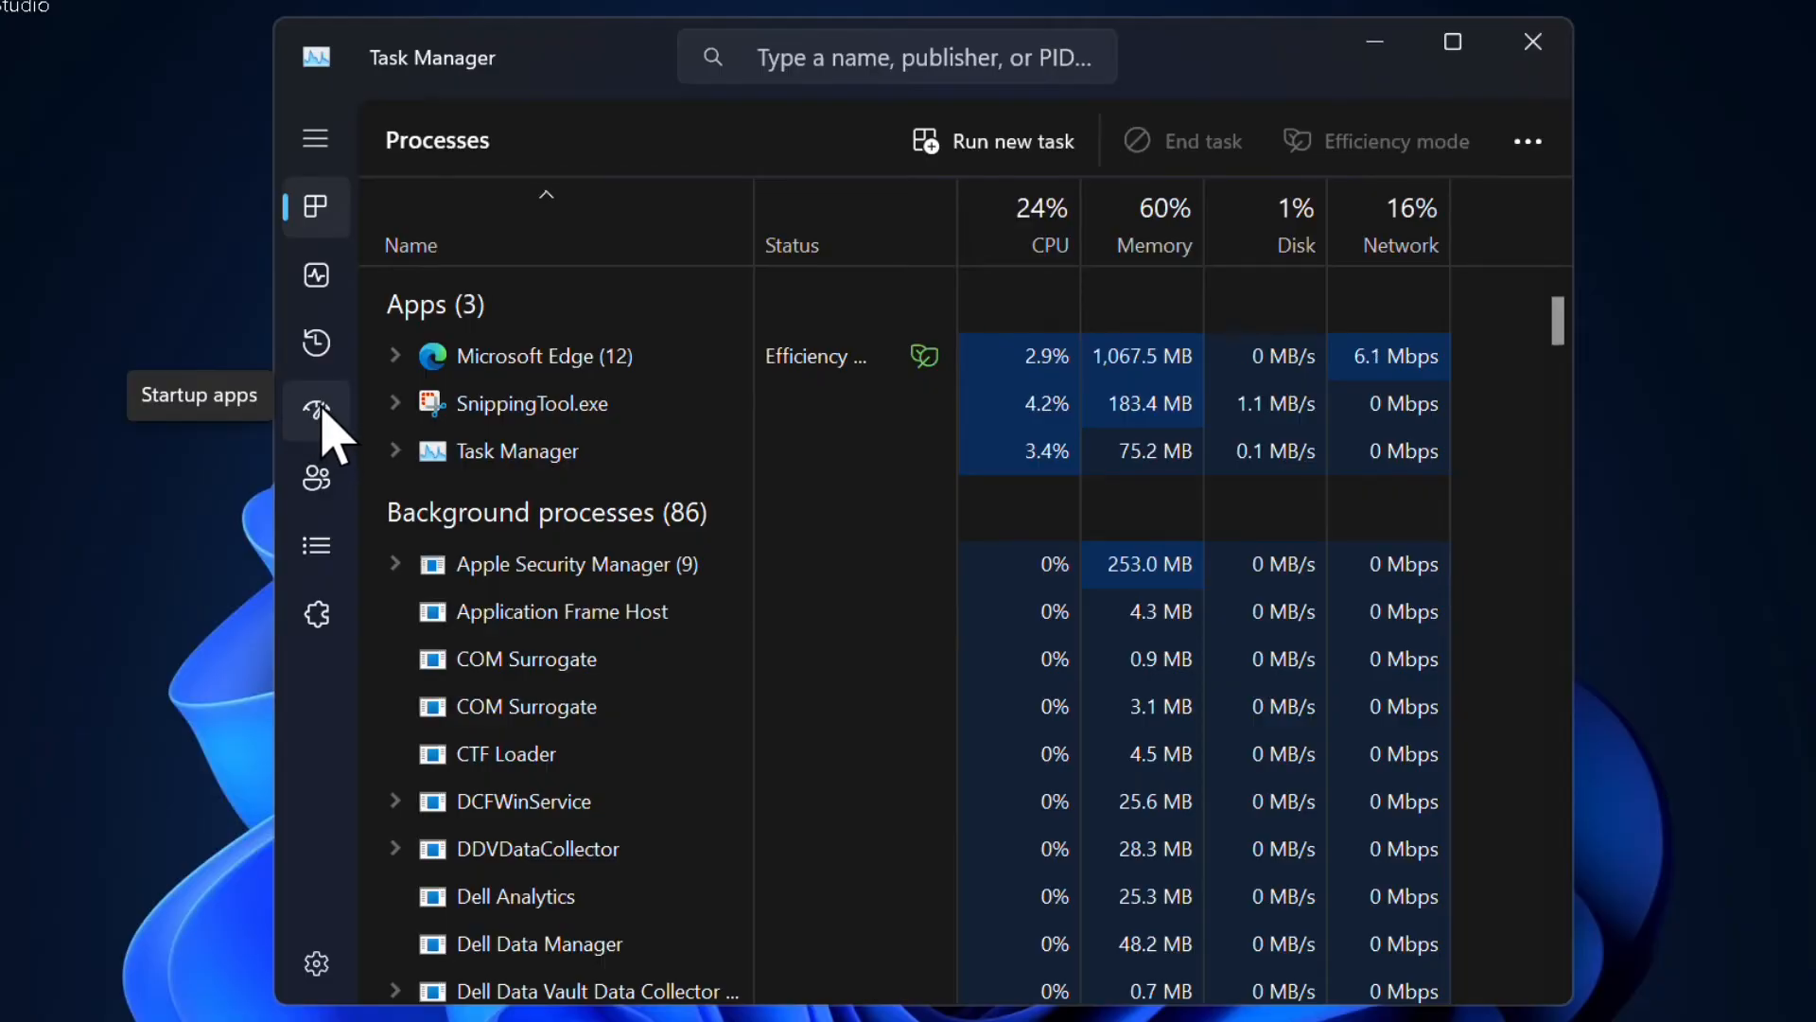
click(316, 413)
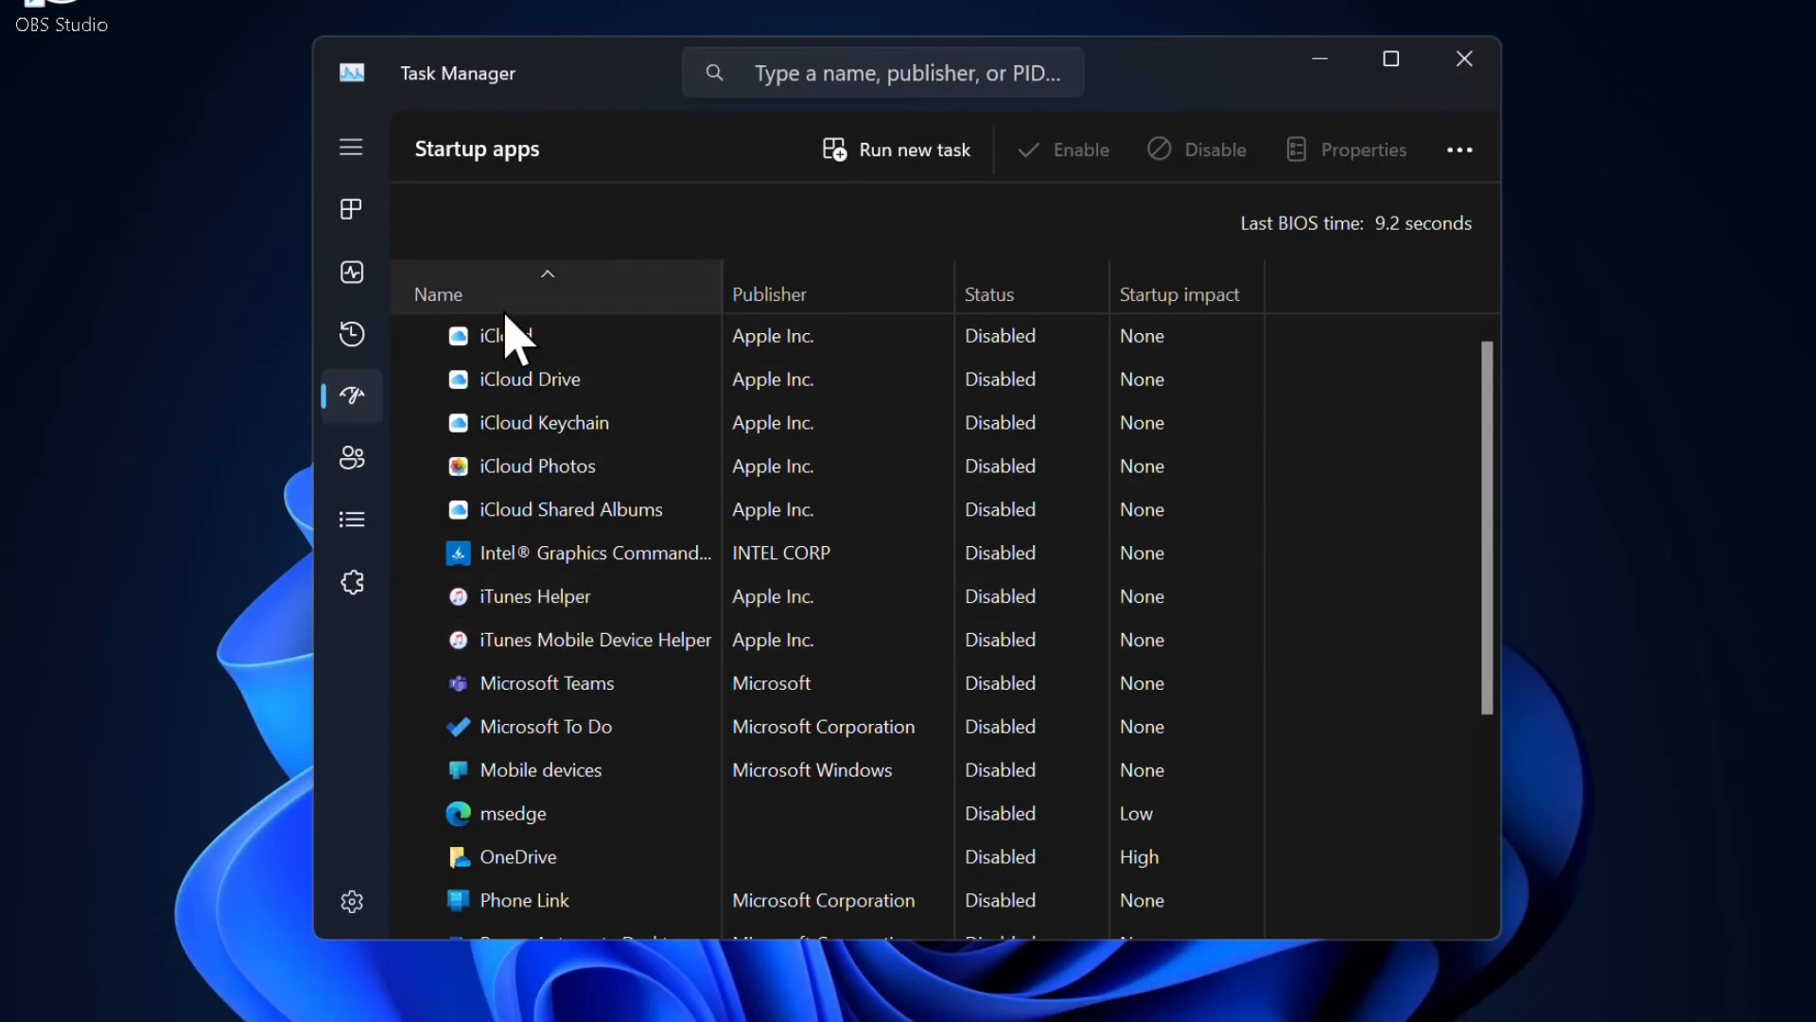
click(504, 335)
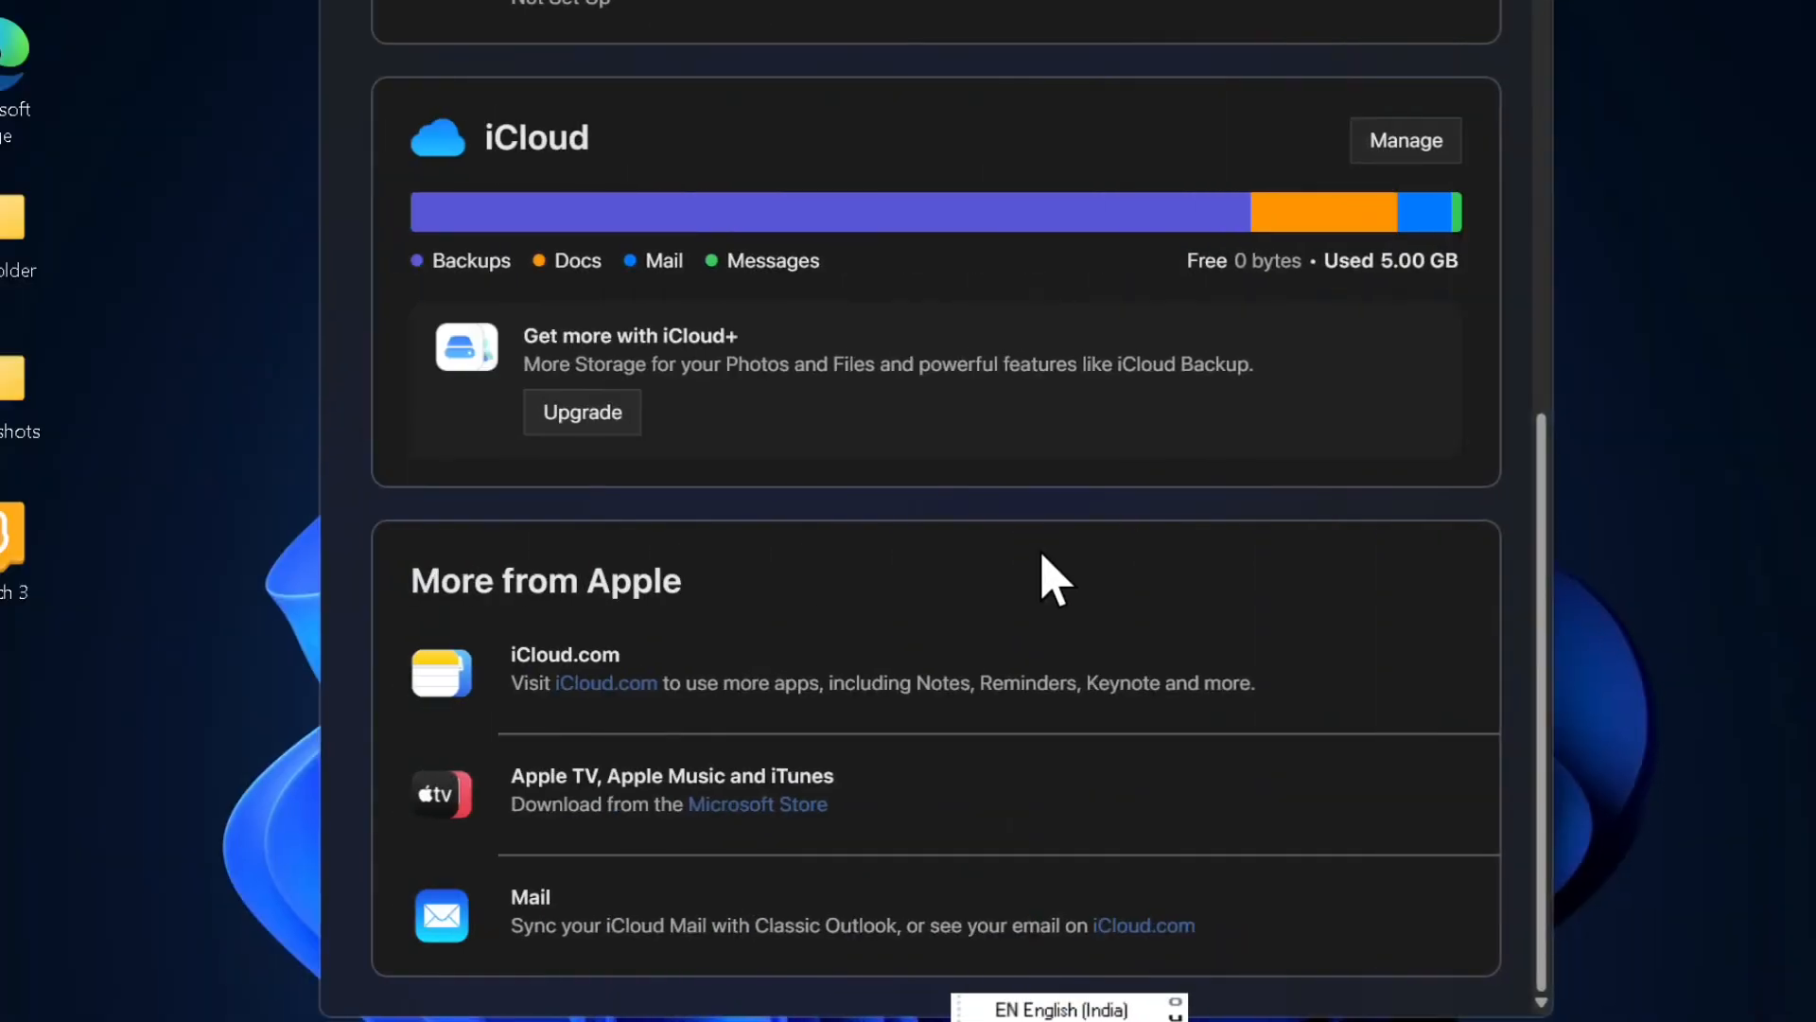
scroll(down, 3)
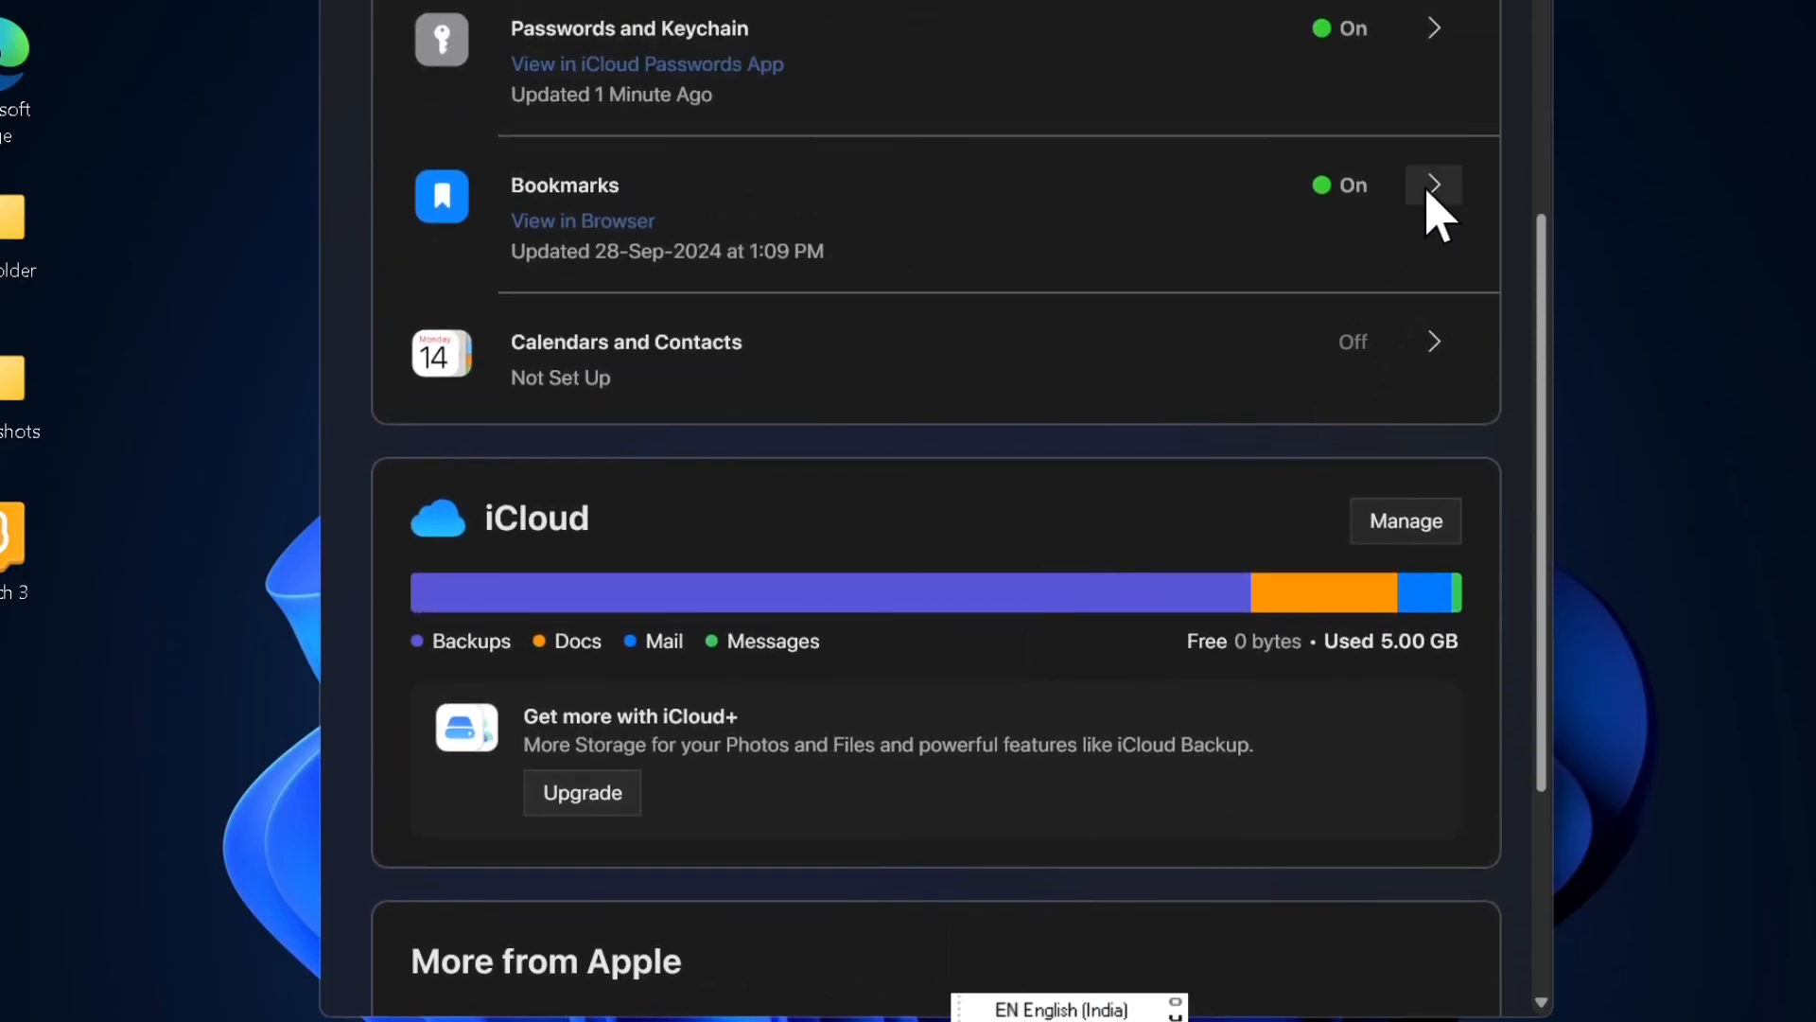
click(1433, 185)
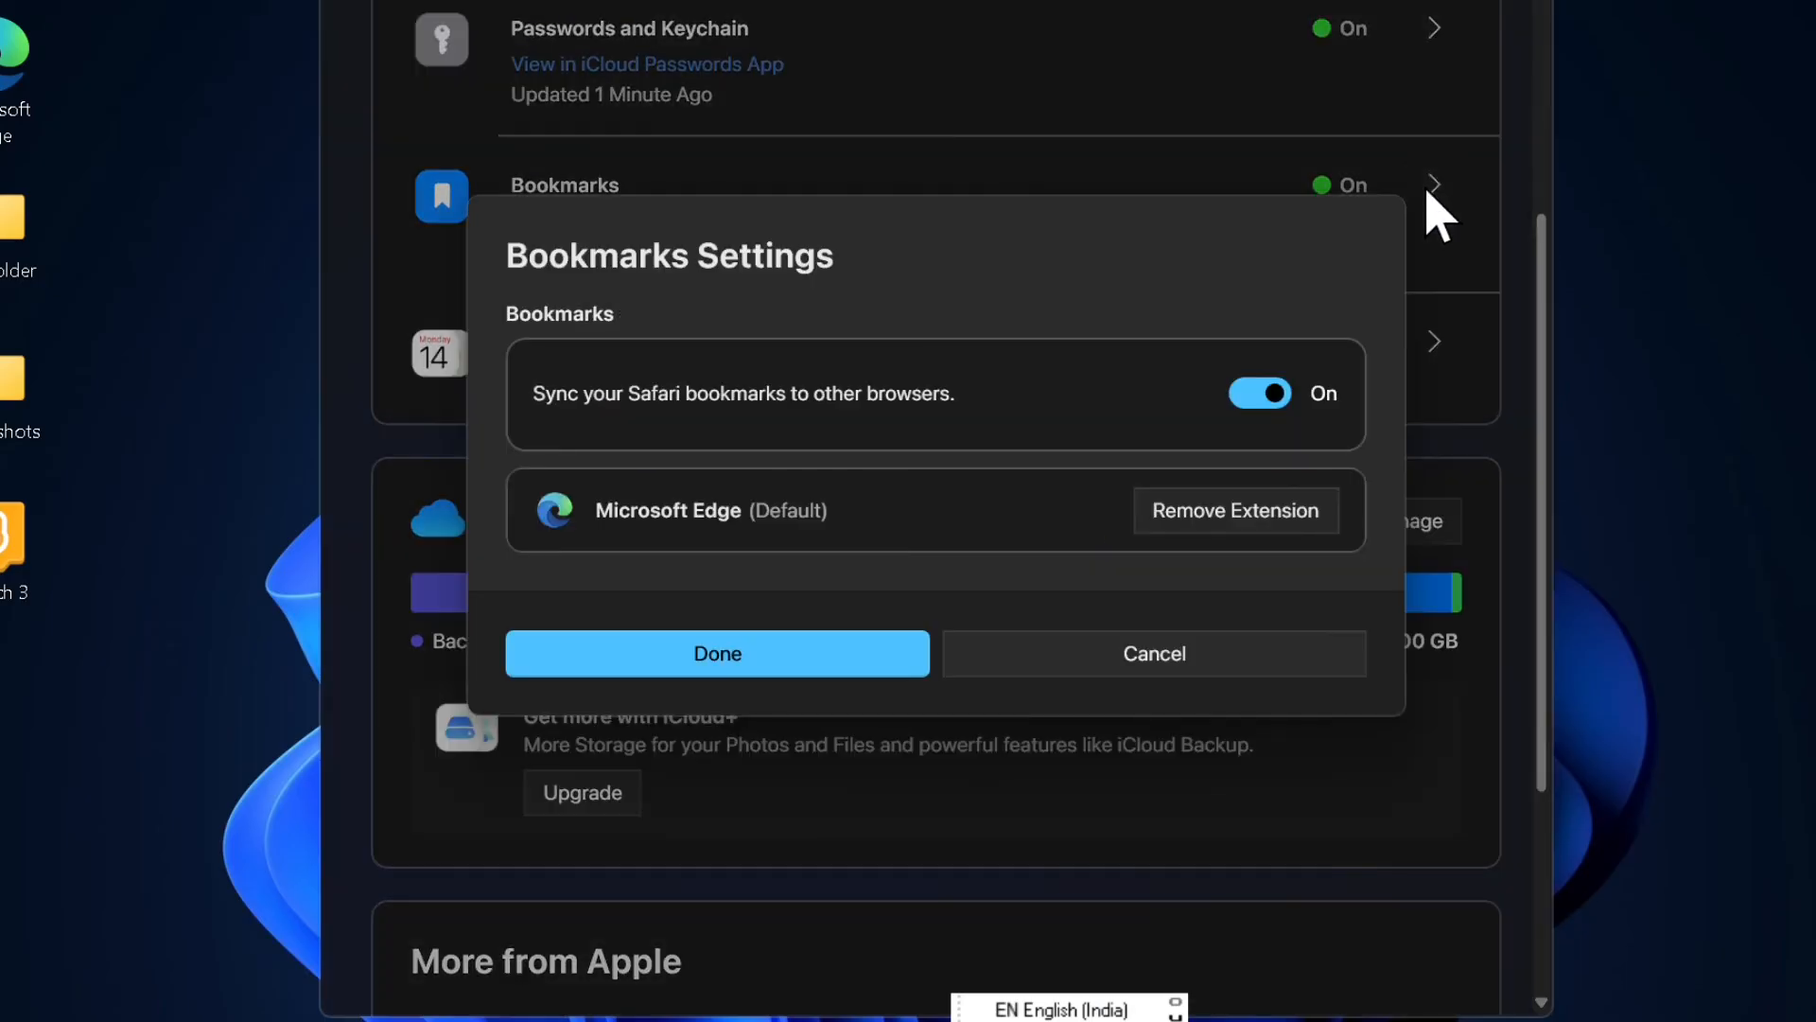
click(716, 651)
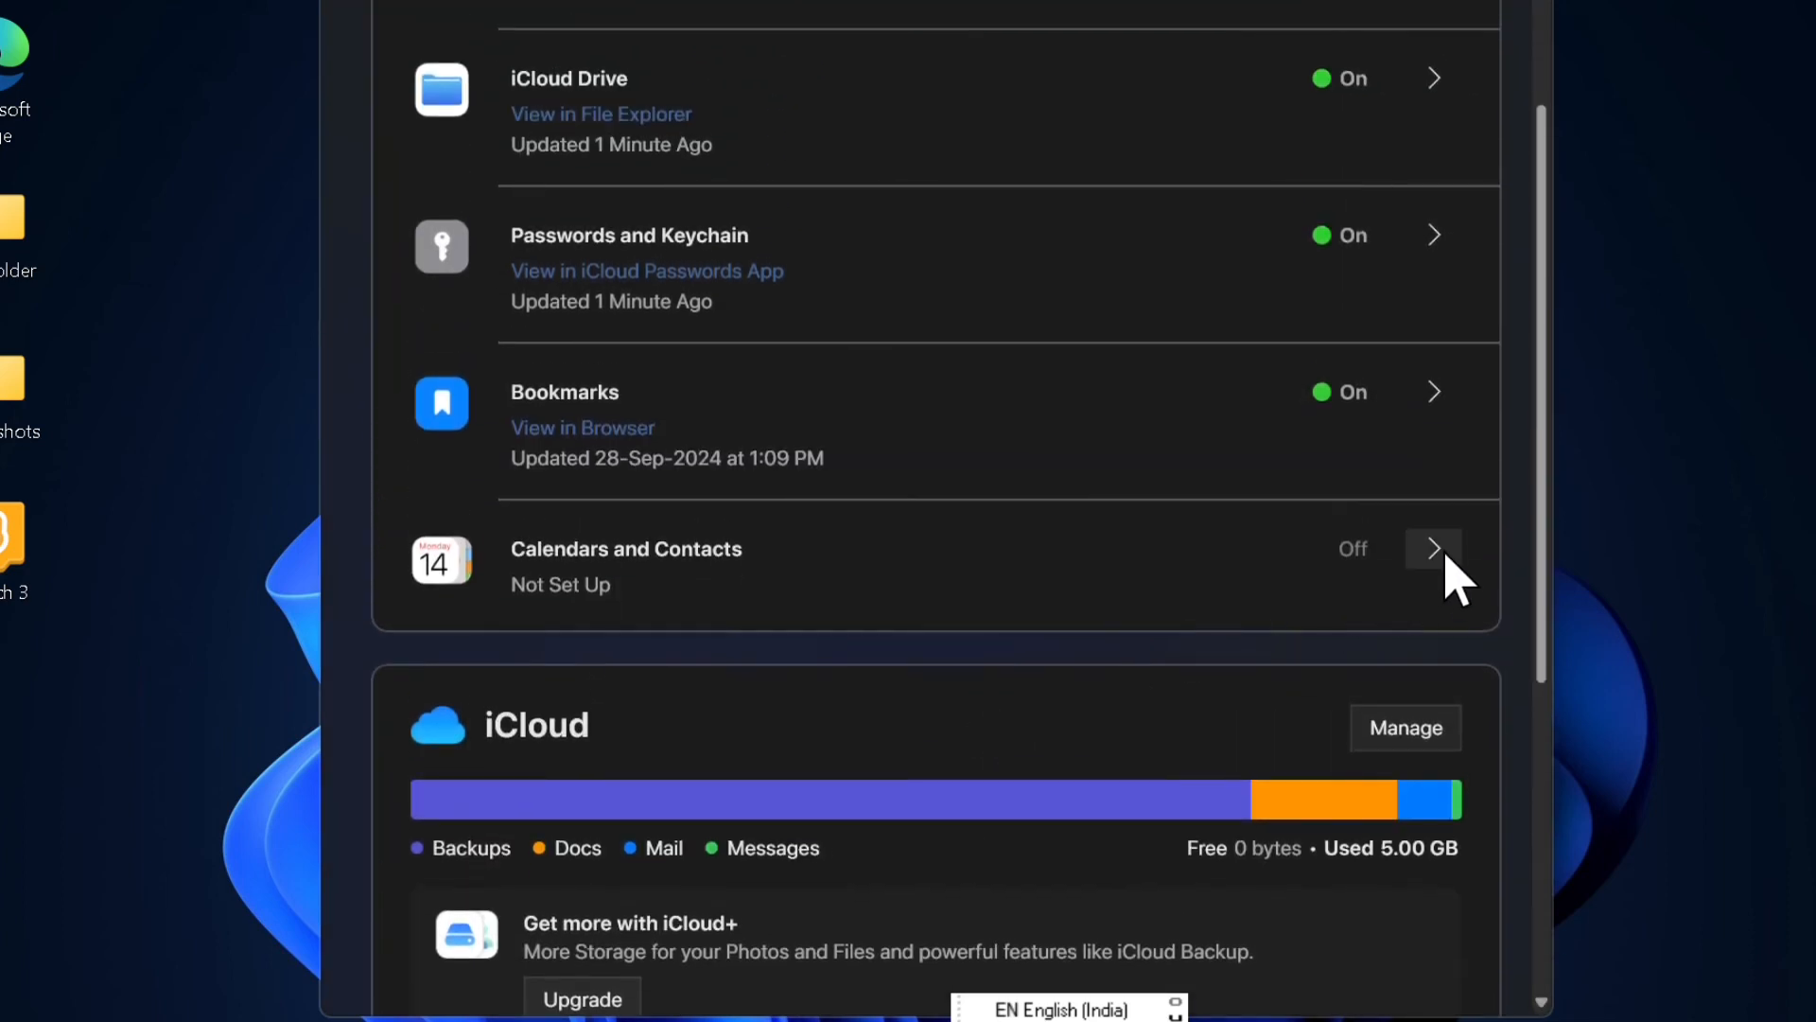
click(1433, 548)
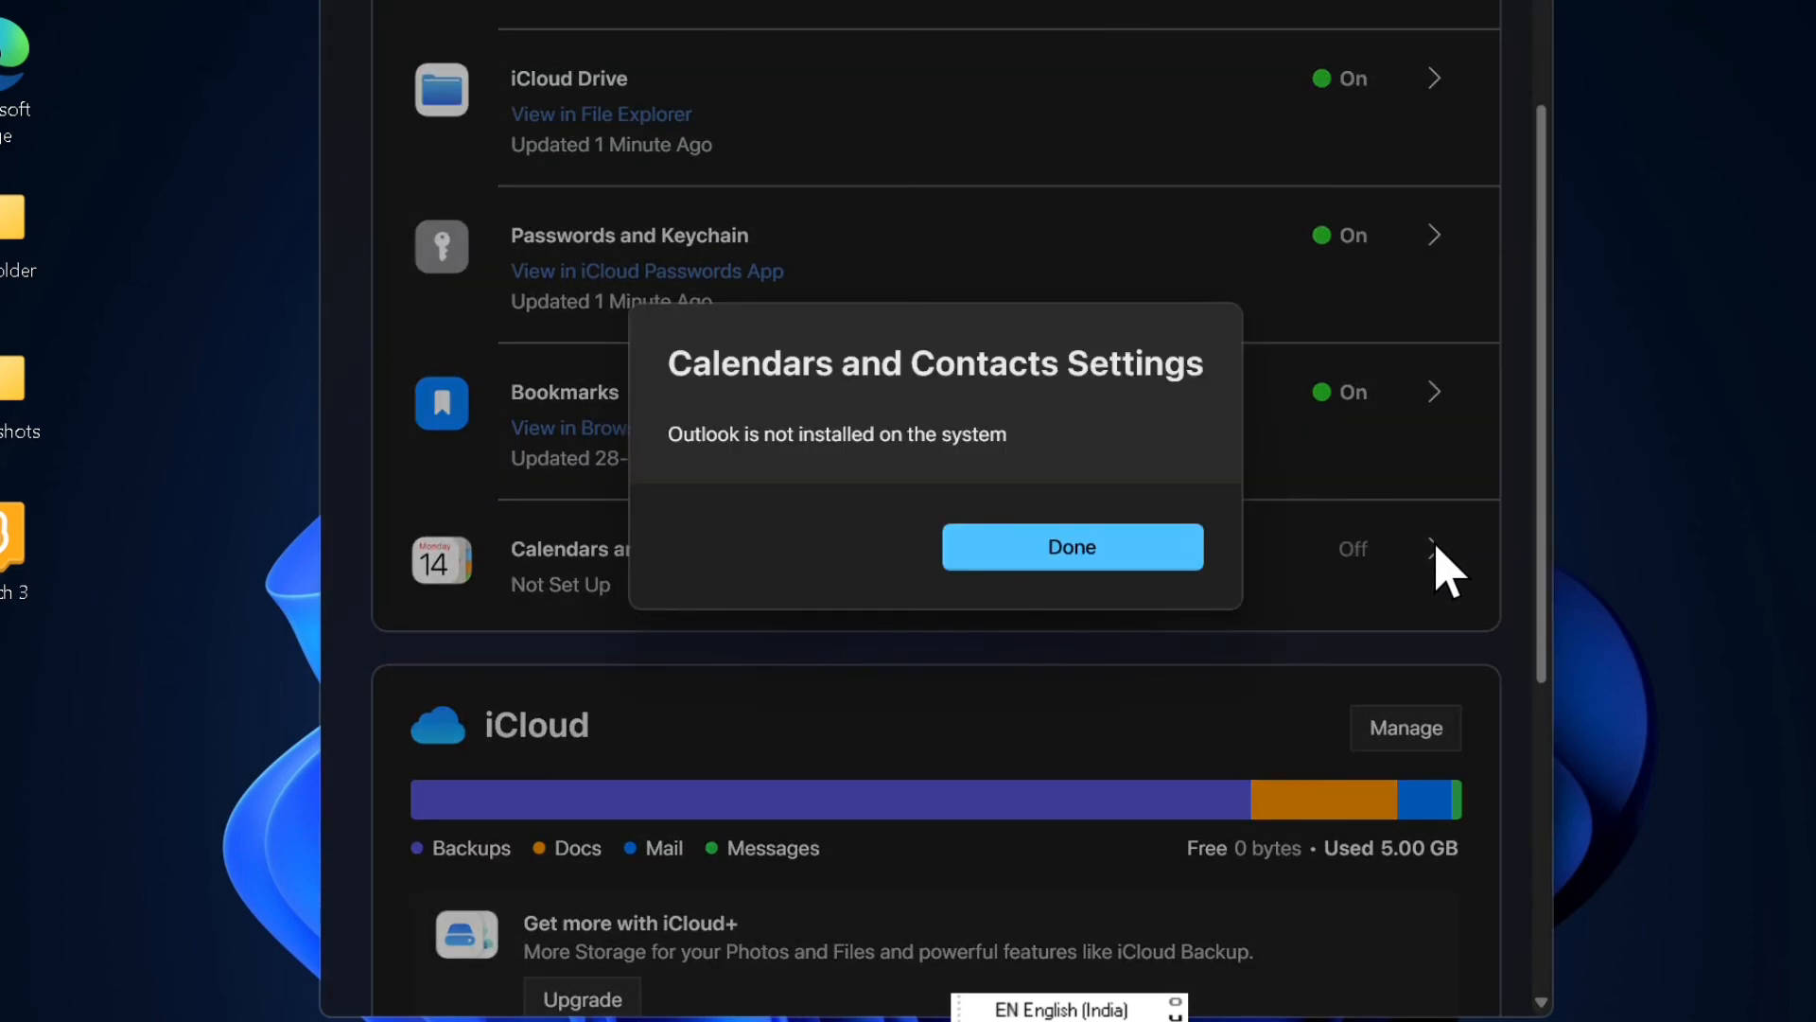
mouse_move(1124, 562)
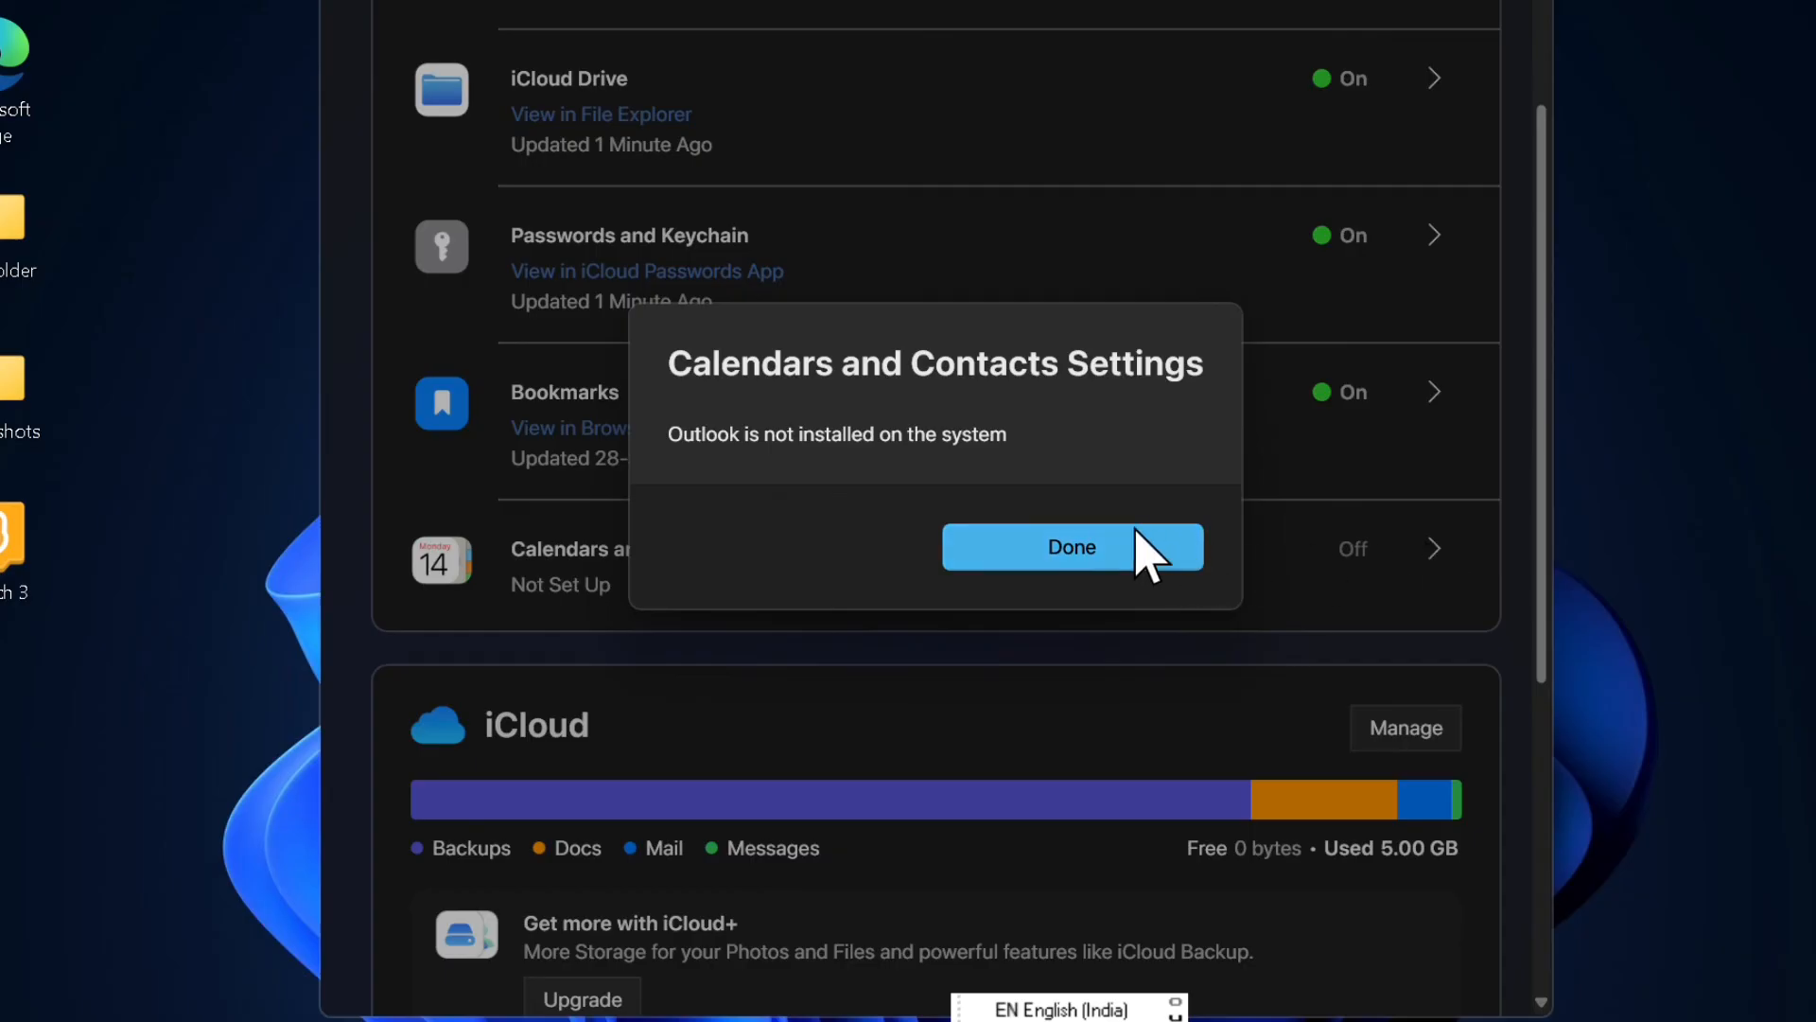
click(1070, 546)
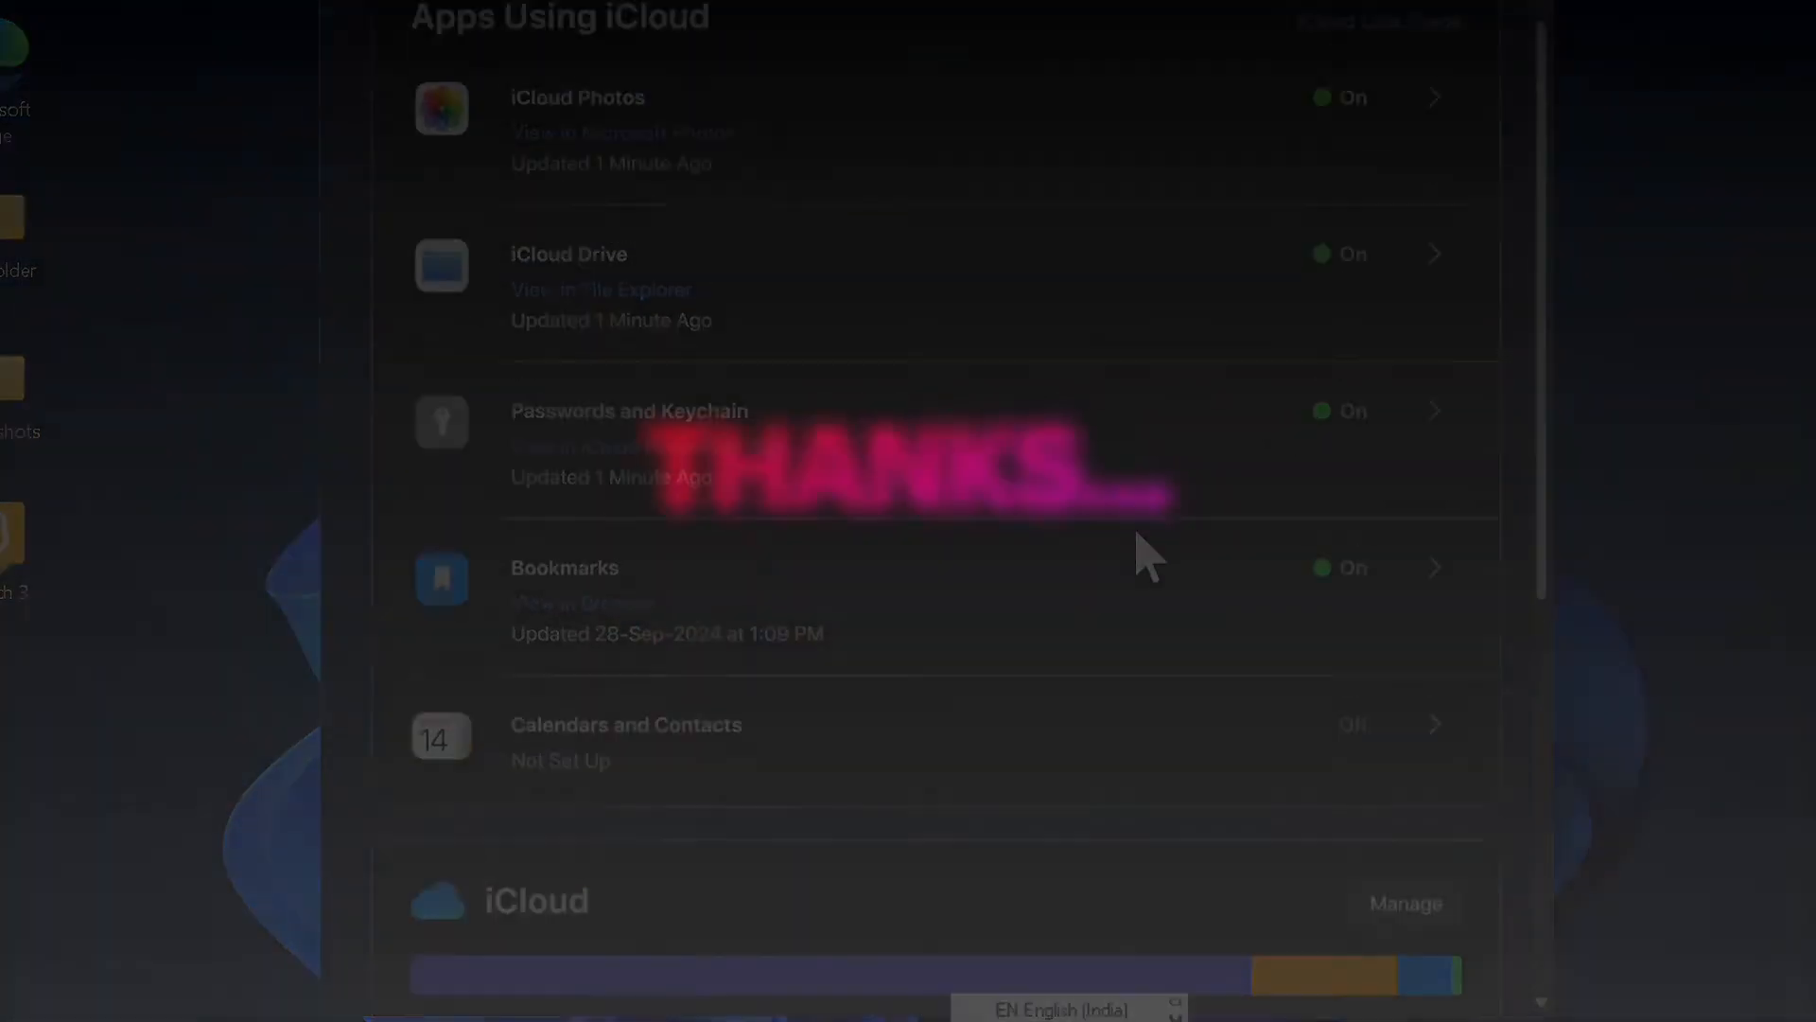